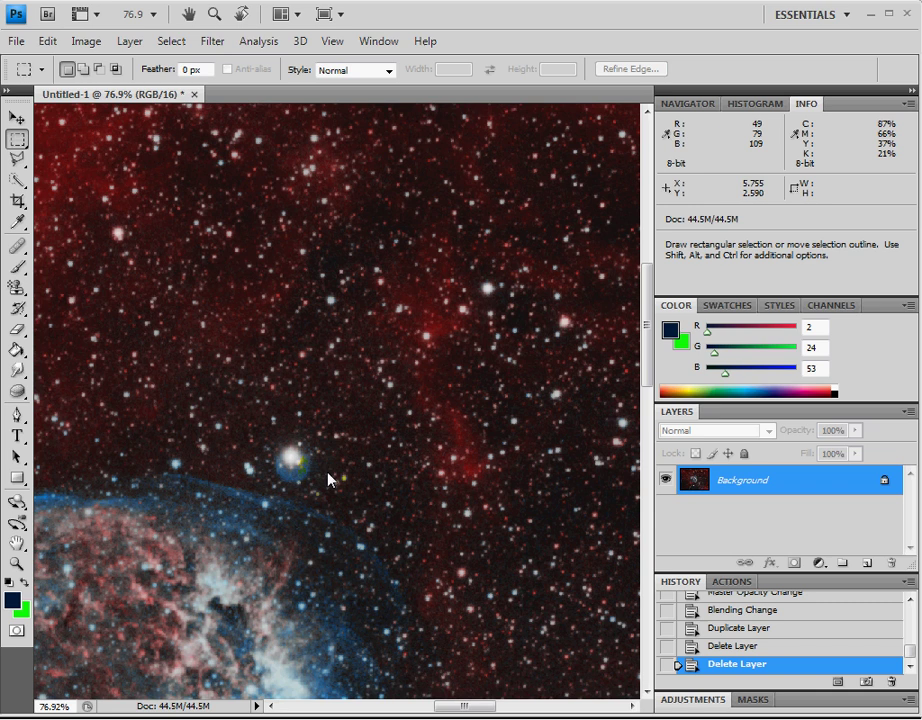
mouse_move(343, 488)
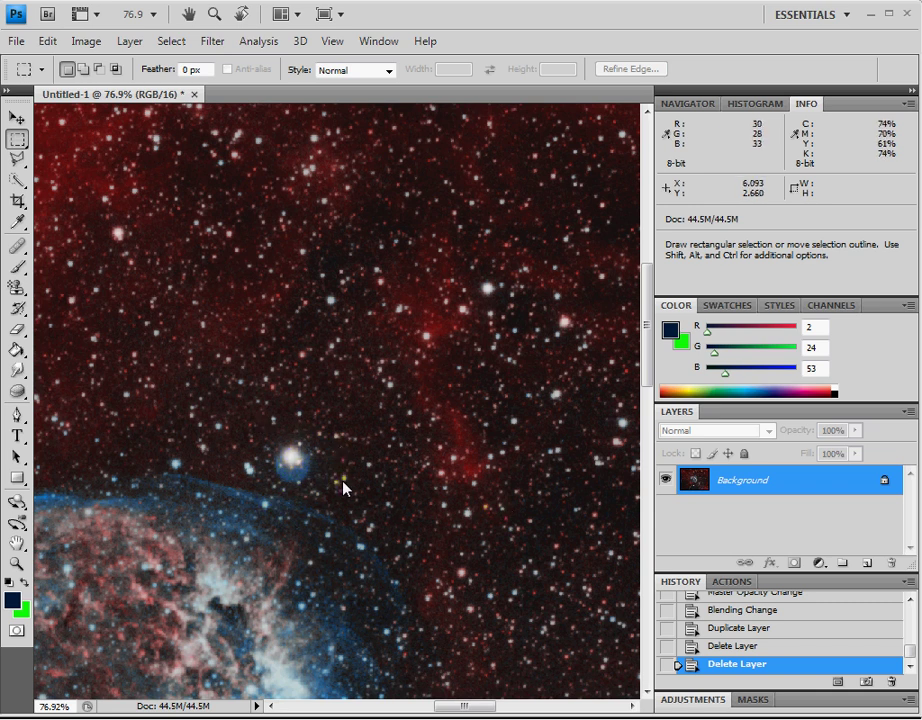
mouse_move(337, 482)
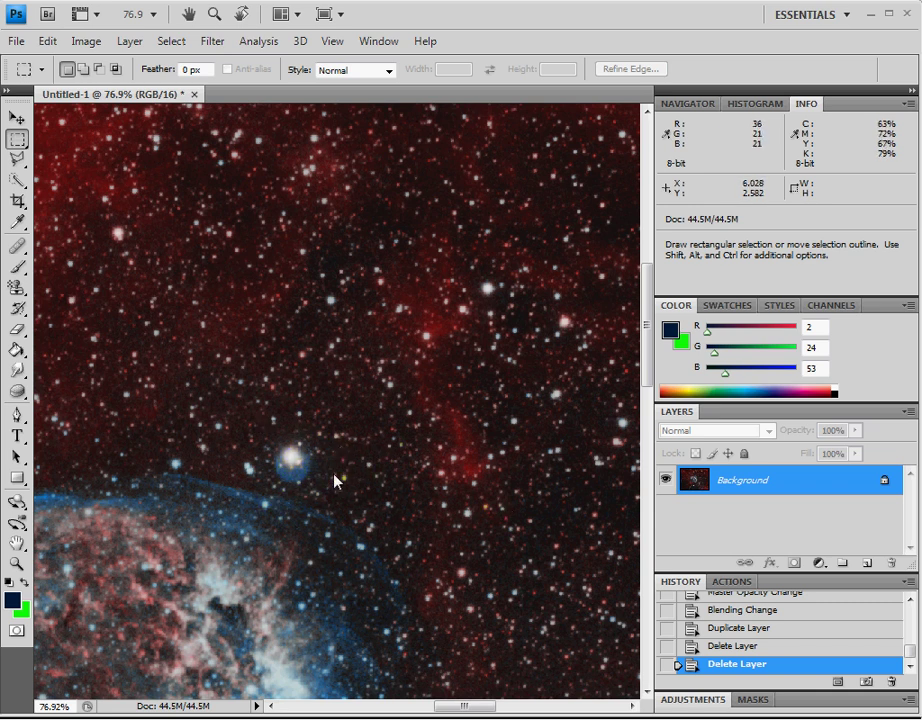
mouse_move(638, 477)
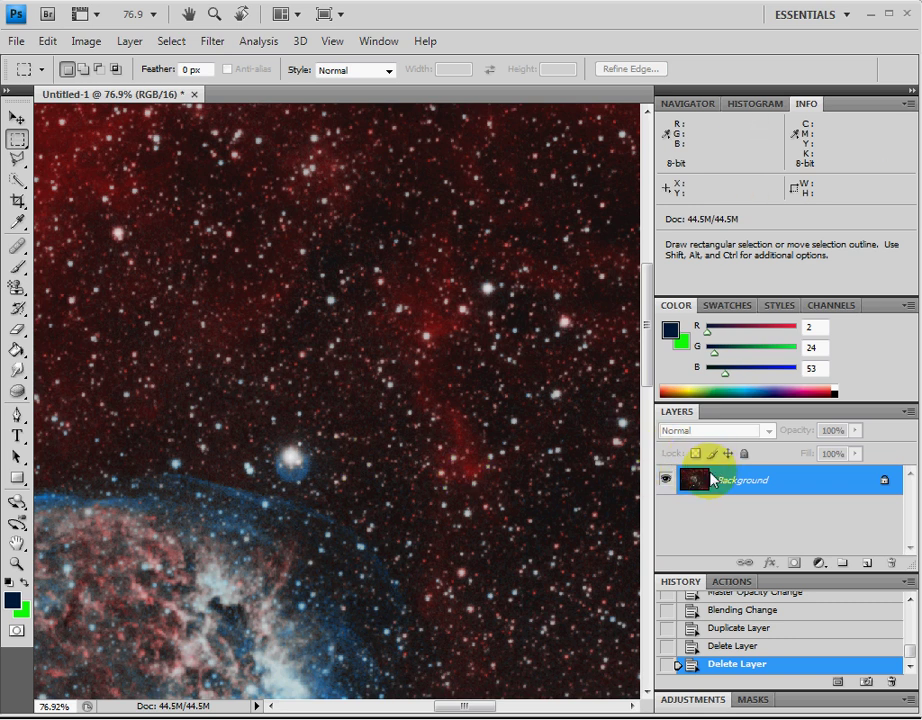
mouse_move(452, 453)
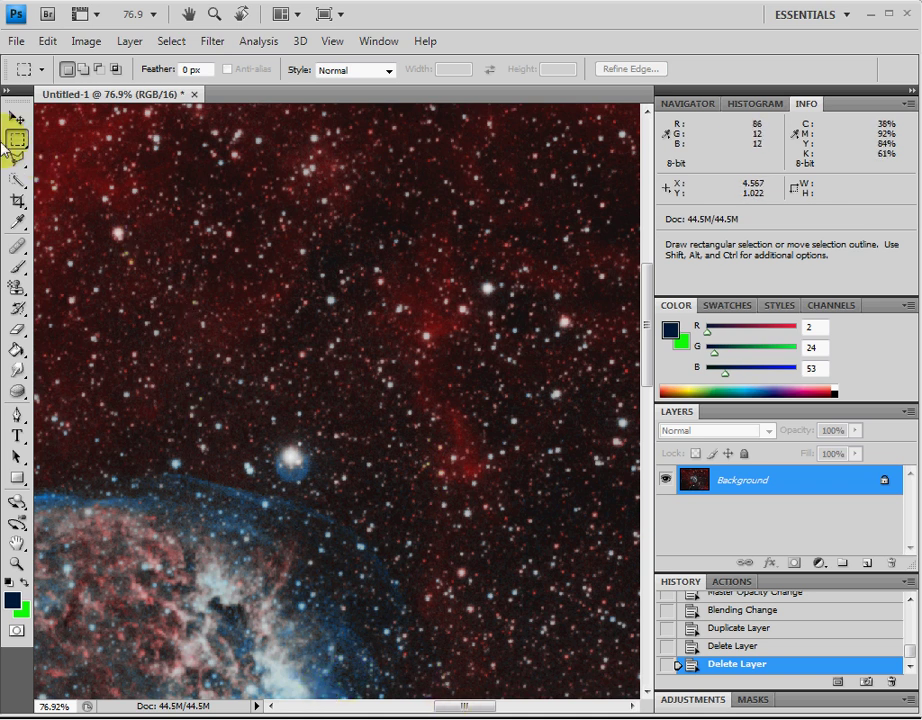
mouse_move(17, 137)
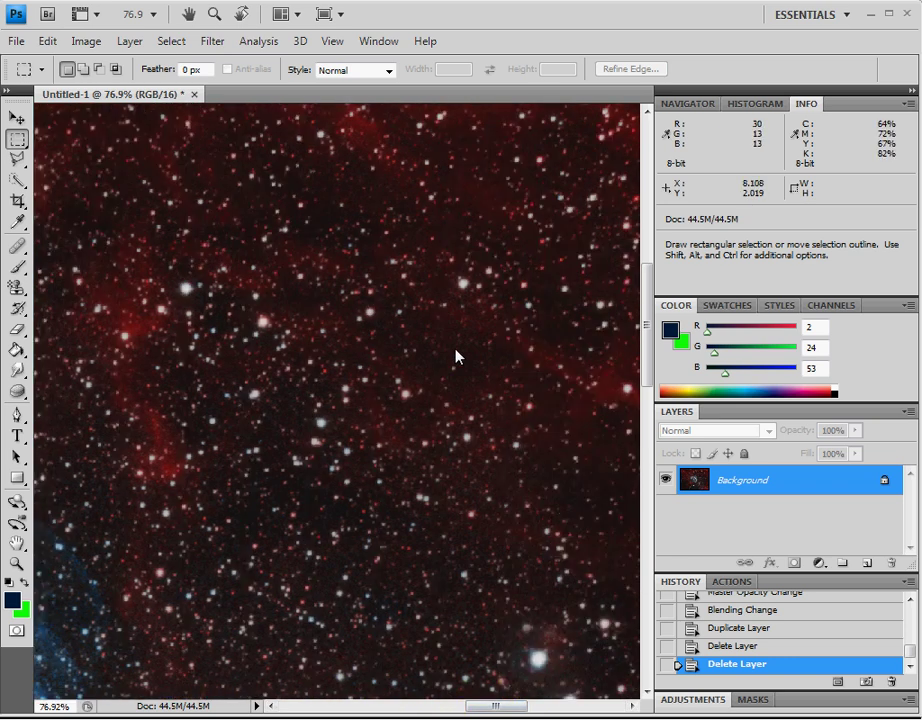
Drag a small rectangular marquee over a dark, star-sparse patch of sky.
left_click_drag(415, 327, 470, 369)
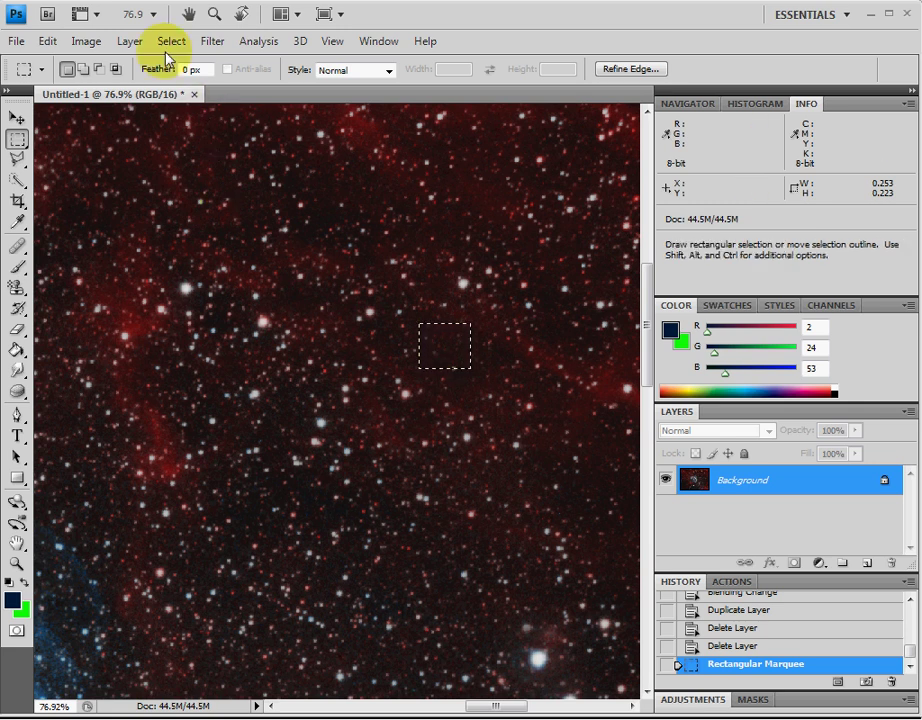
Feather the dark-sky selection with an 8-pixel radius via Select > Modify > Feather.
left_click(171, 41)
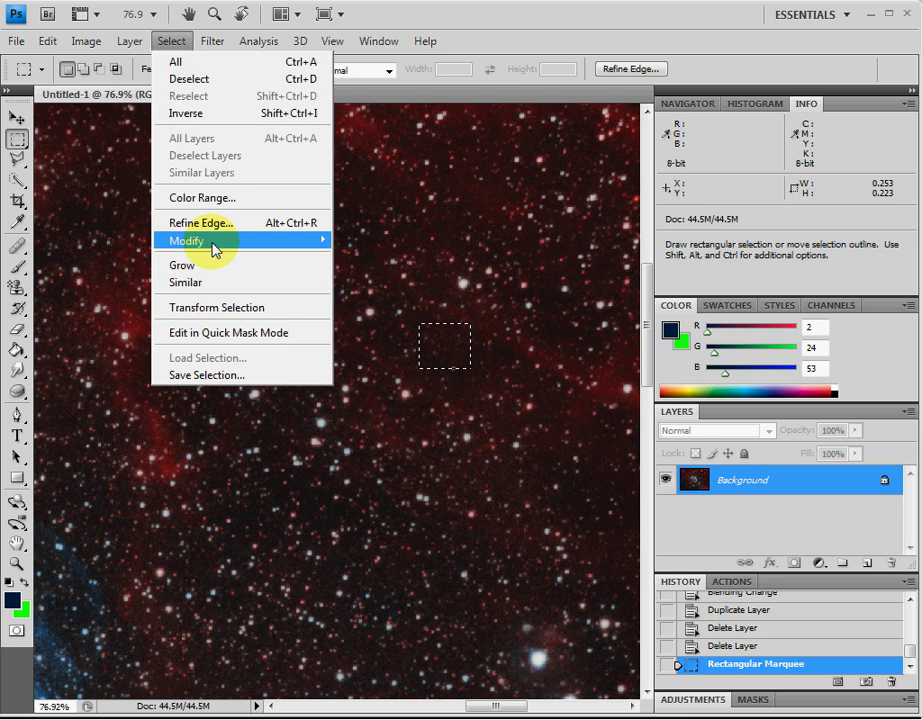
left_click(185, 240)
type("8")
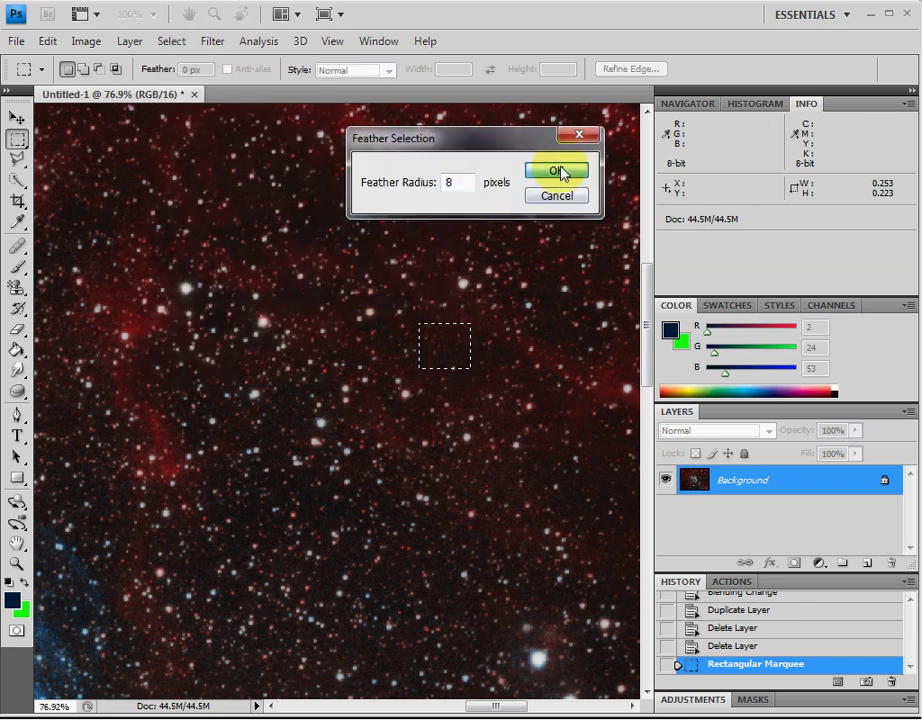
left_click(557, 170)
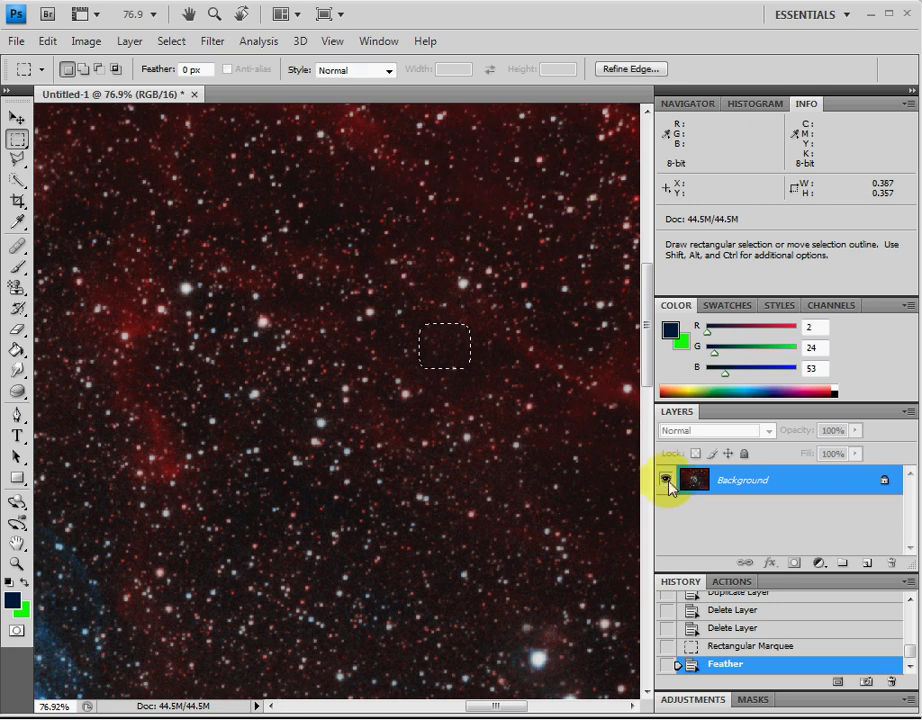
mouse_move(666, 479)
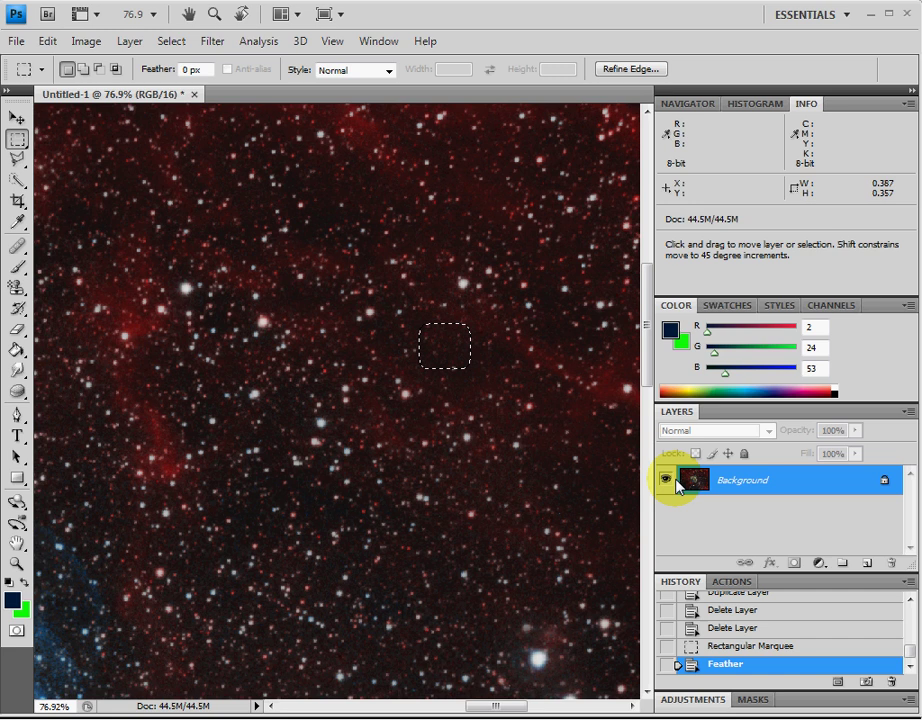
left_click(667, 480)
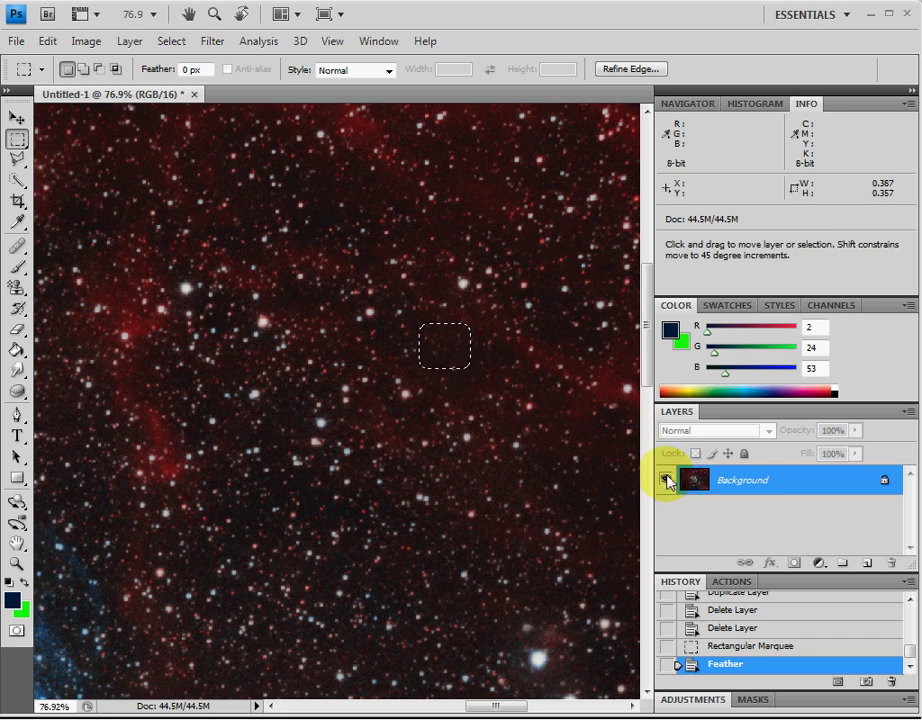
Paste the feathered patch into Layer 1 and toggle Background visibility to check it.
key("ctrl+v")
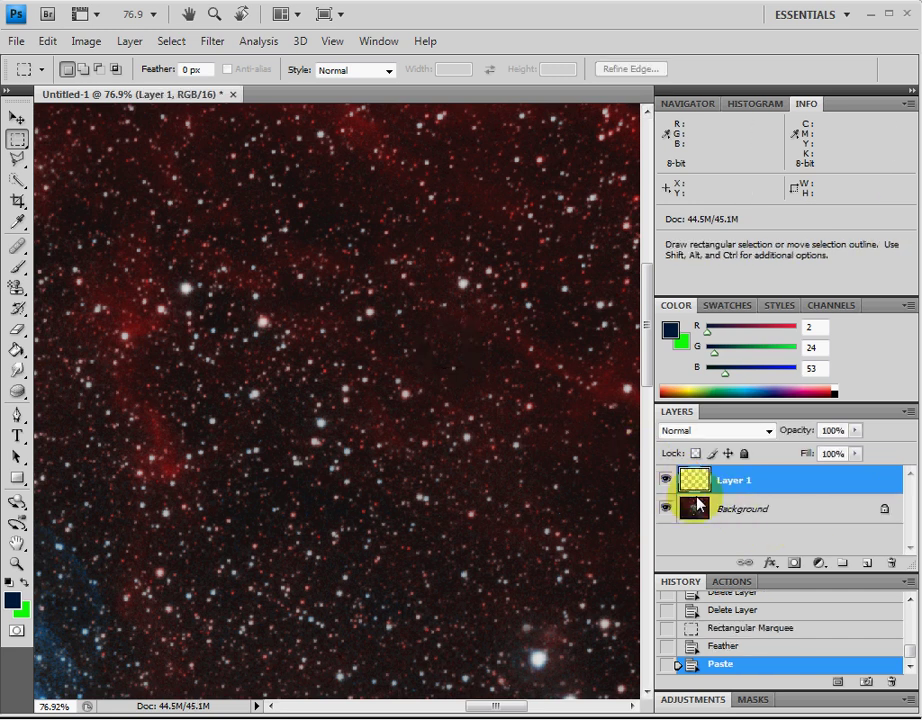
left_click(664, 480)
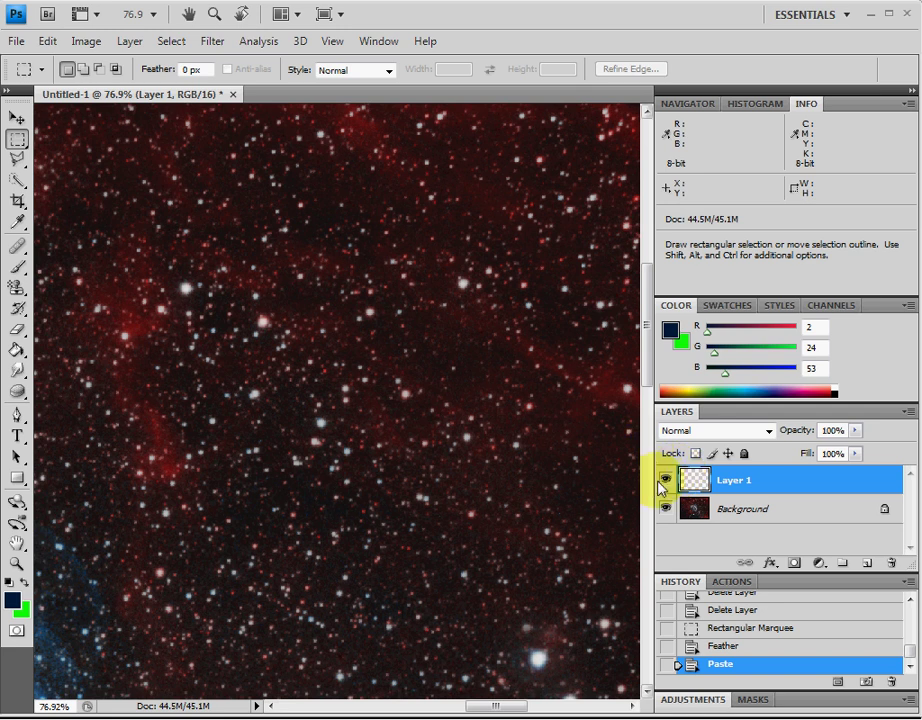
left_click(663, 508)
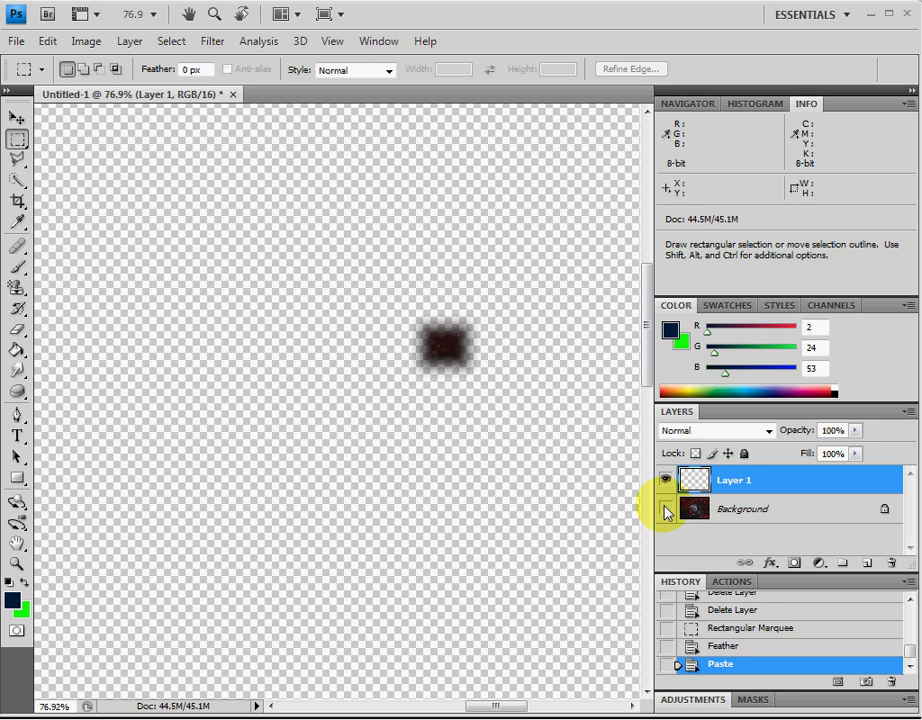
left_click(666, 509)
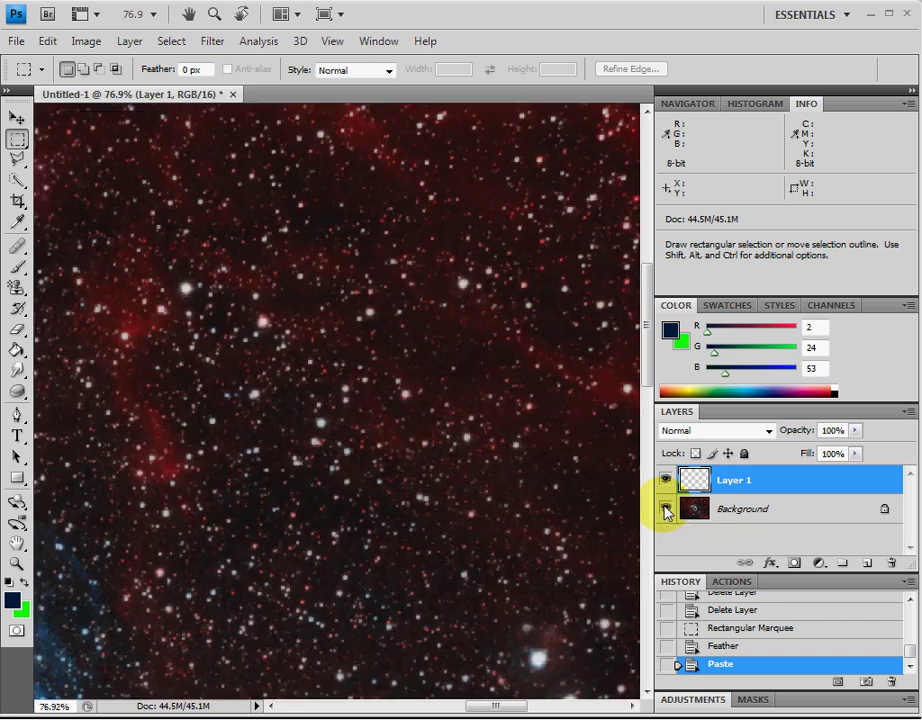
left_click(665, 508)
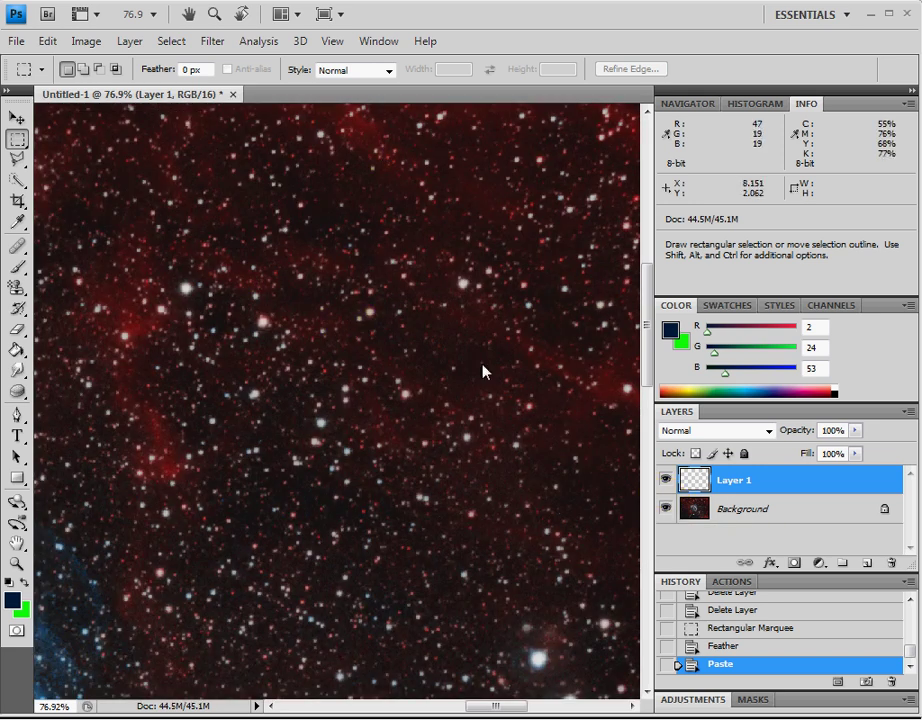
left_click(18, 117)
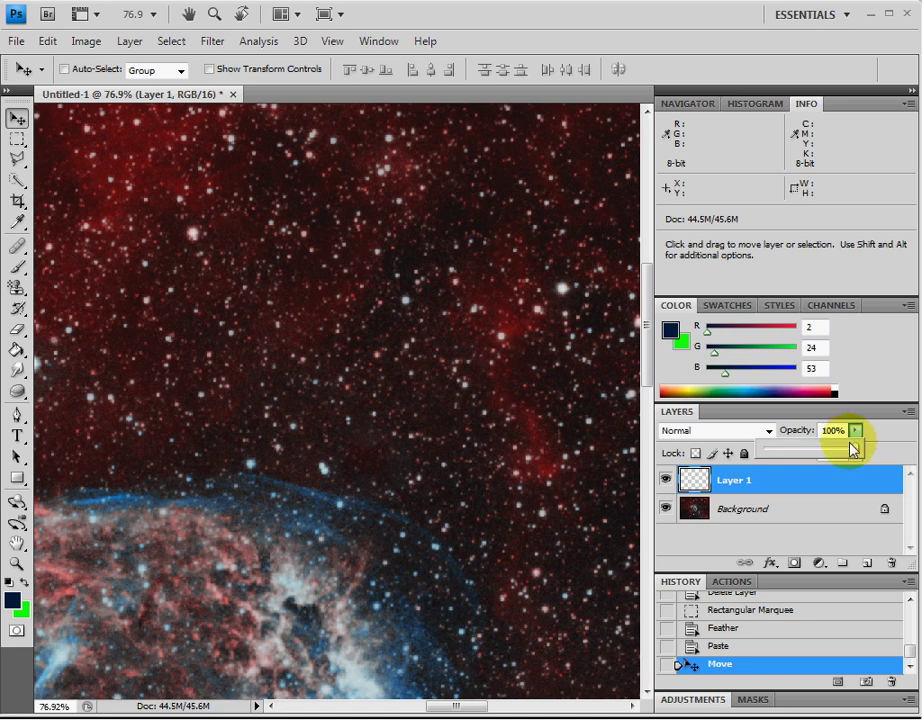
Drag the Layers panel Opacity slider down to 17% for the patch layer.
left_click_drag(853, 446, 805, 452)
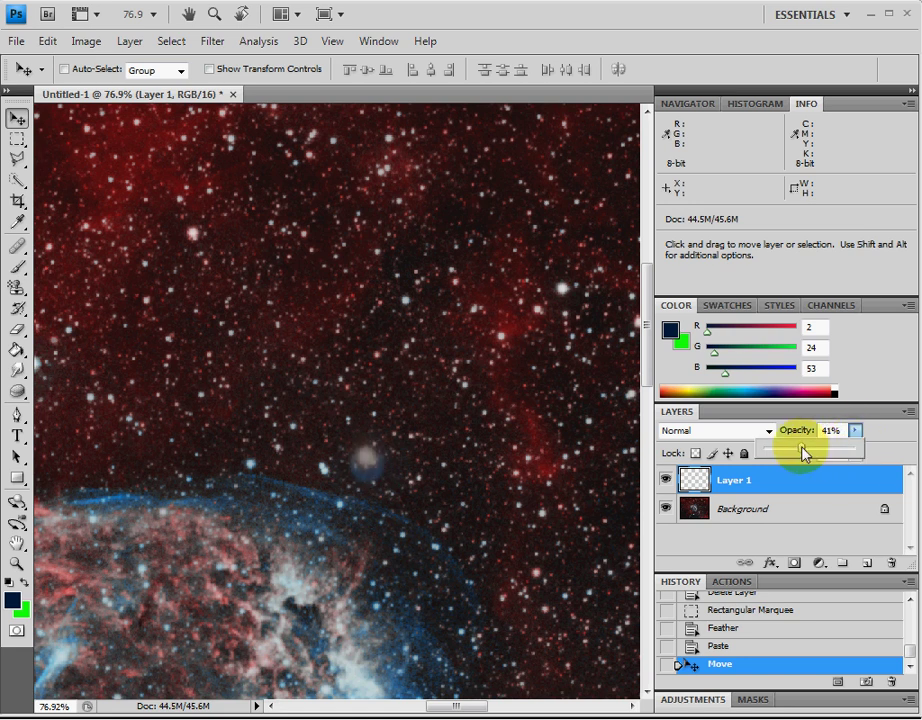
left_click_drag(810, 445, 790, 445)
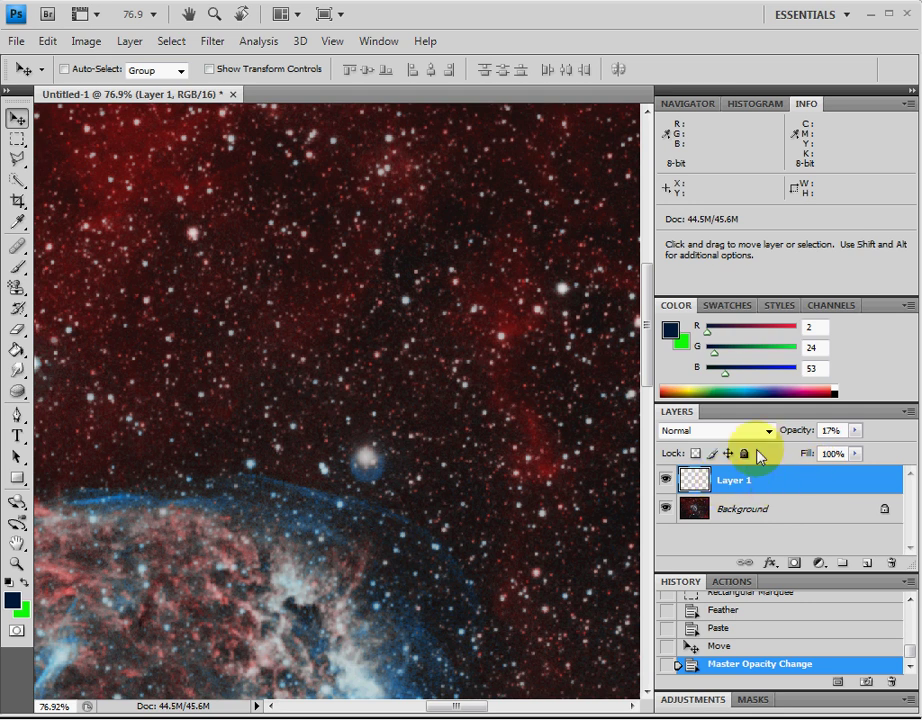
mouse_move(196, 90)
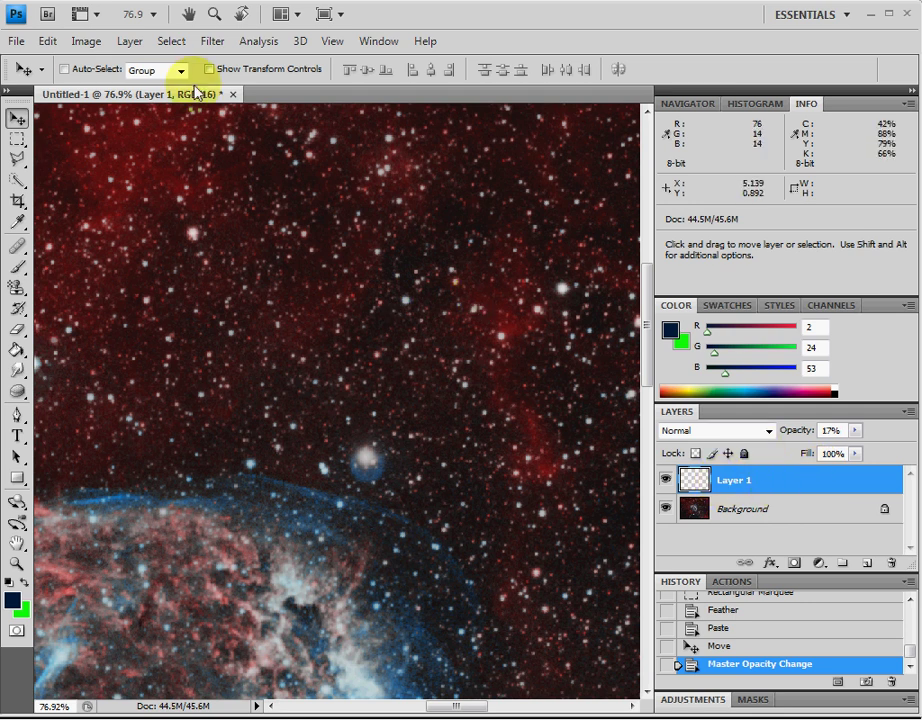
Add a Reveal All layer mask to the patch layer from the Layer menu.
left_click(129, 41)
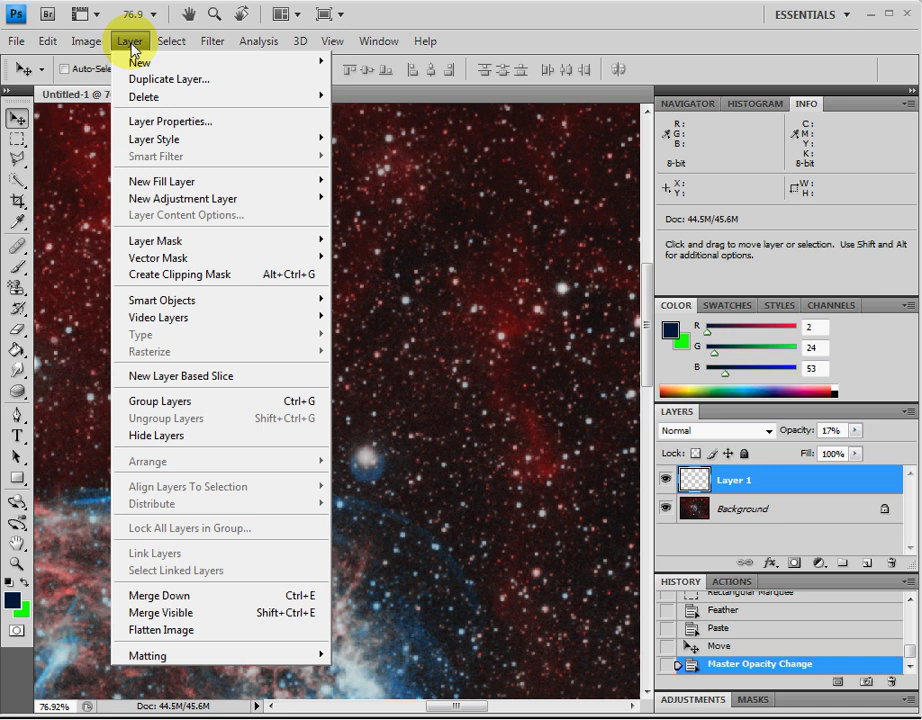
mouse_move(155, 240)
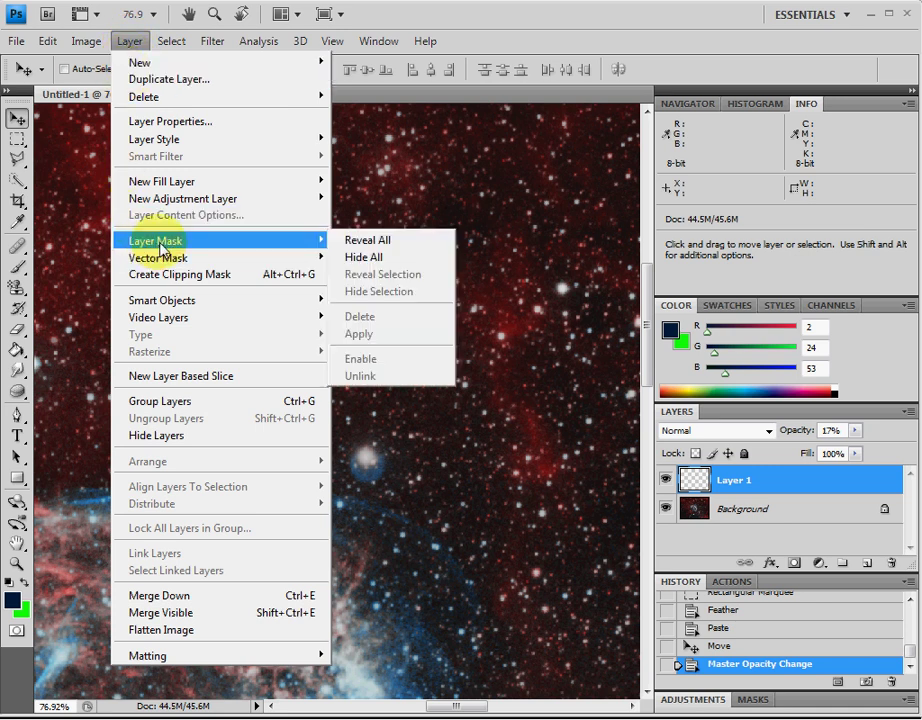
left_click(367, 239)
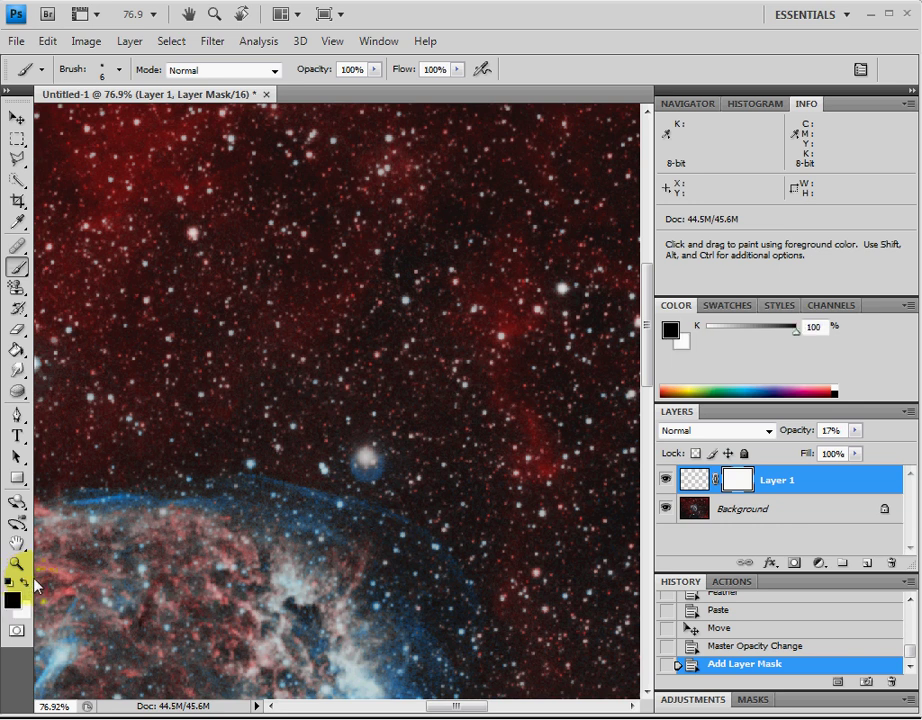
mouse_move(316, 513)
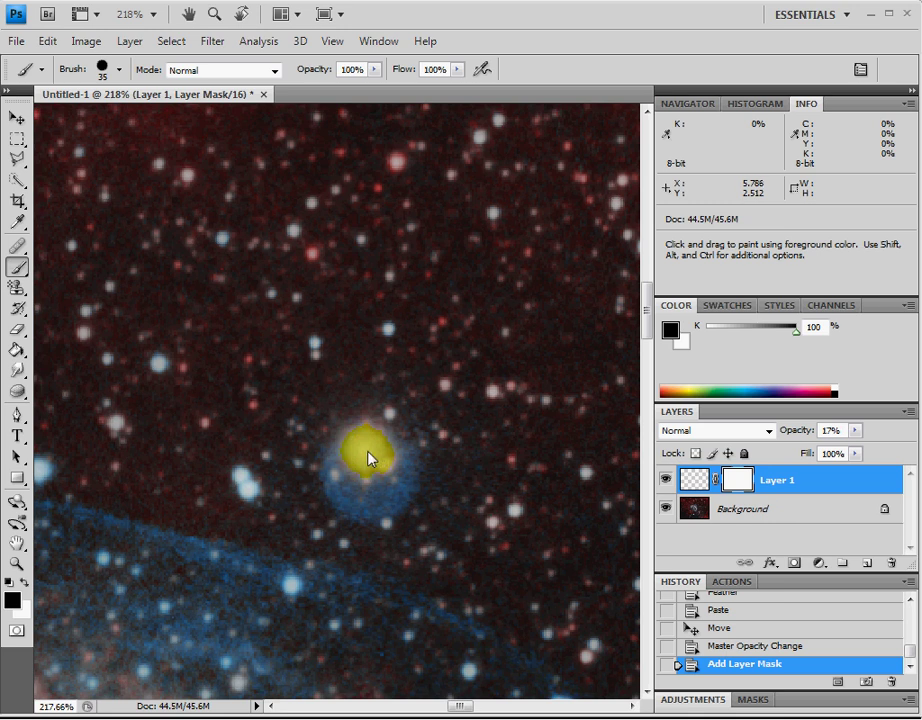
Dab black on the patch layer's mask over the blue-haloed star's core.
left_click(367, 457)
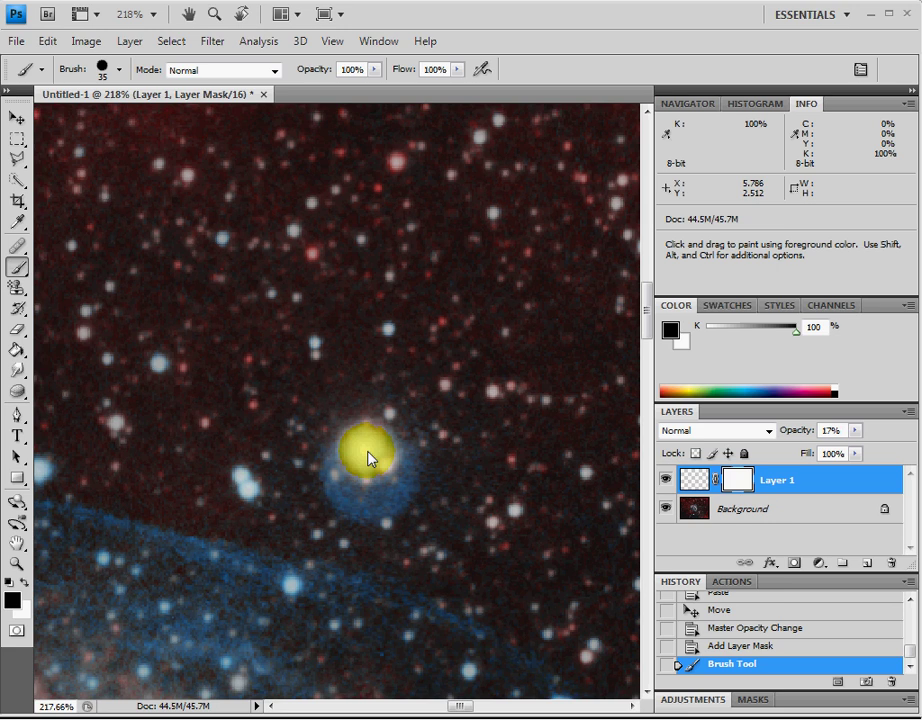
mouse_move(855, 465)
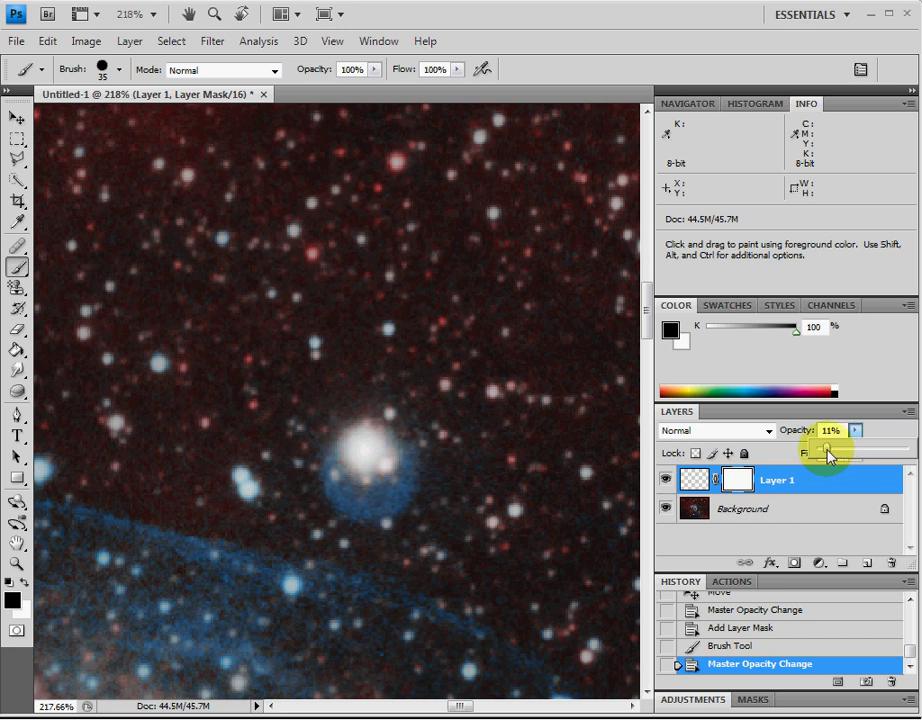
mouse_move(17, 437)
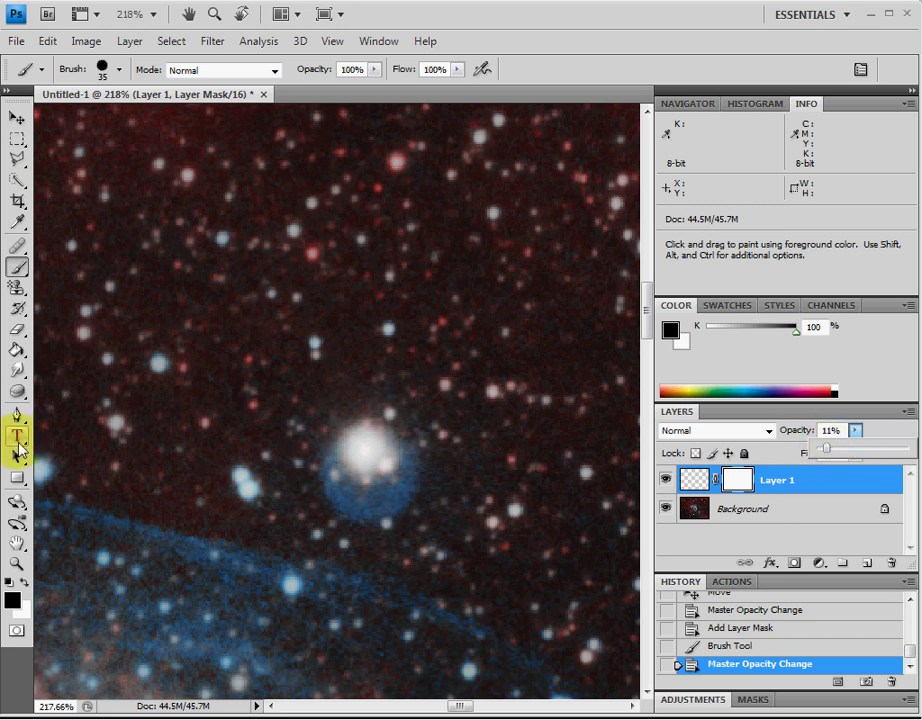
mouse_move(445, 447)
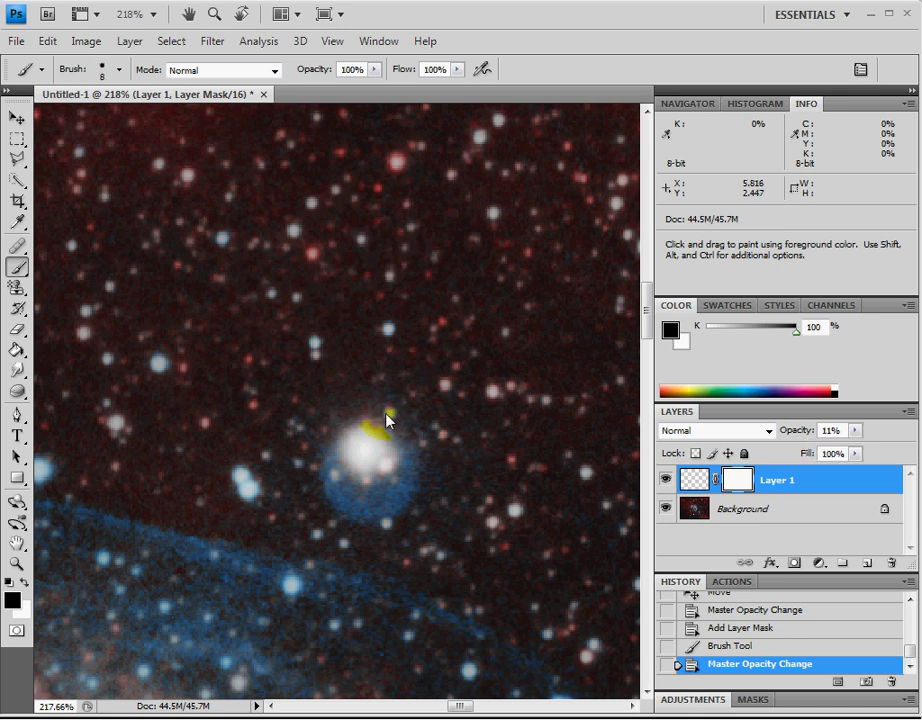
Paint black mask strokes over small stars above, below and left of the bright star.
left_click_drag(388, 420, 385, 530)
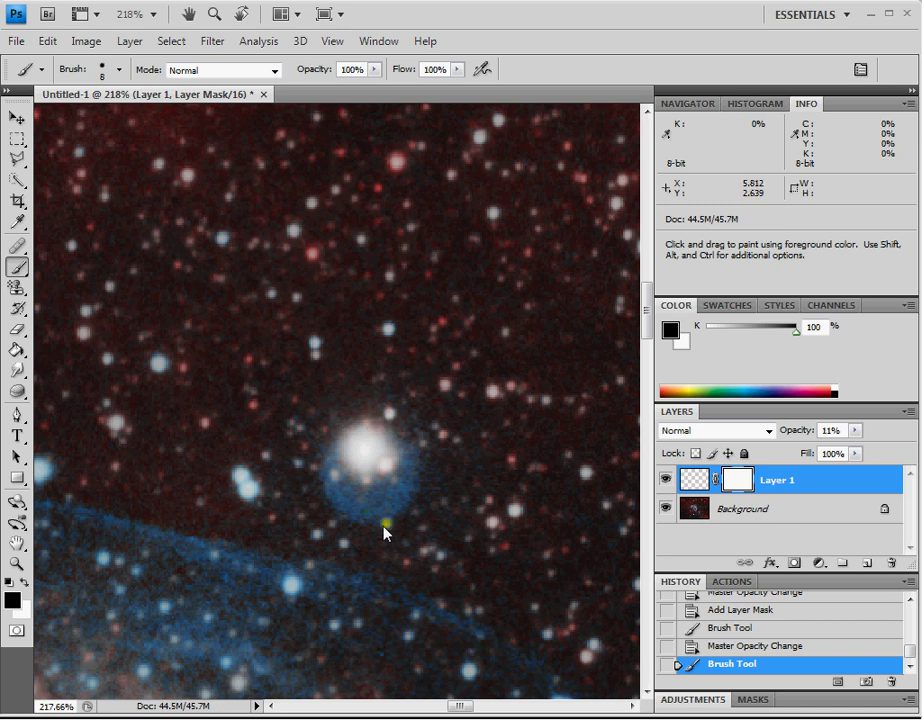
left_click_drag(385, 528, 335, 481)
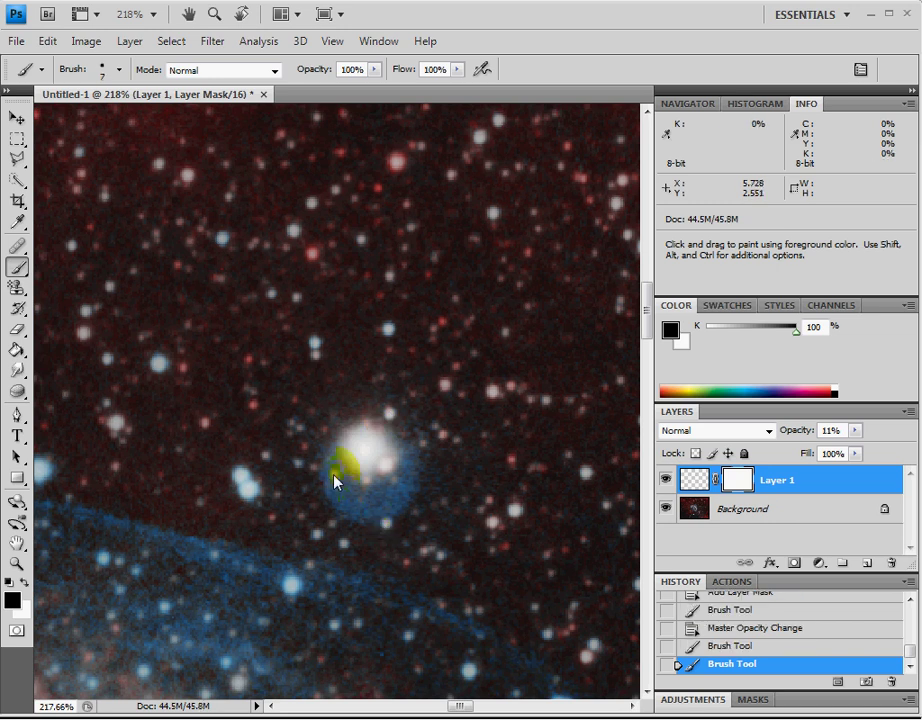
left_click(330, 475)
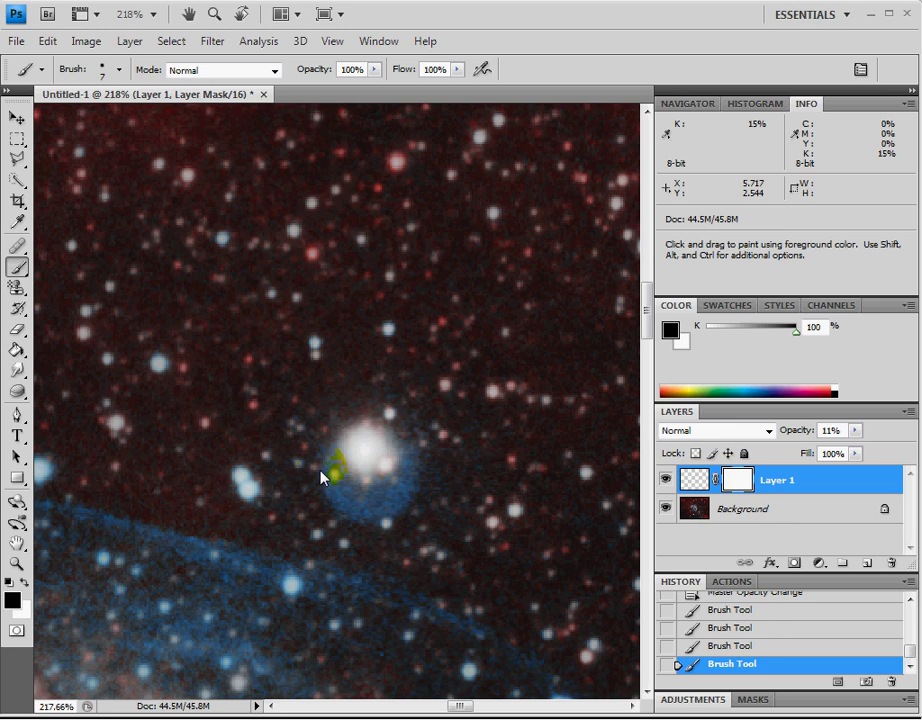
left_click_drag(323, 478, 330, 437)
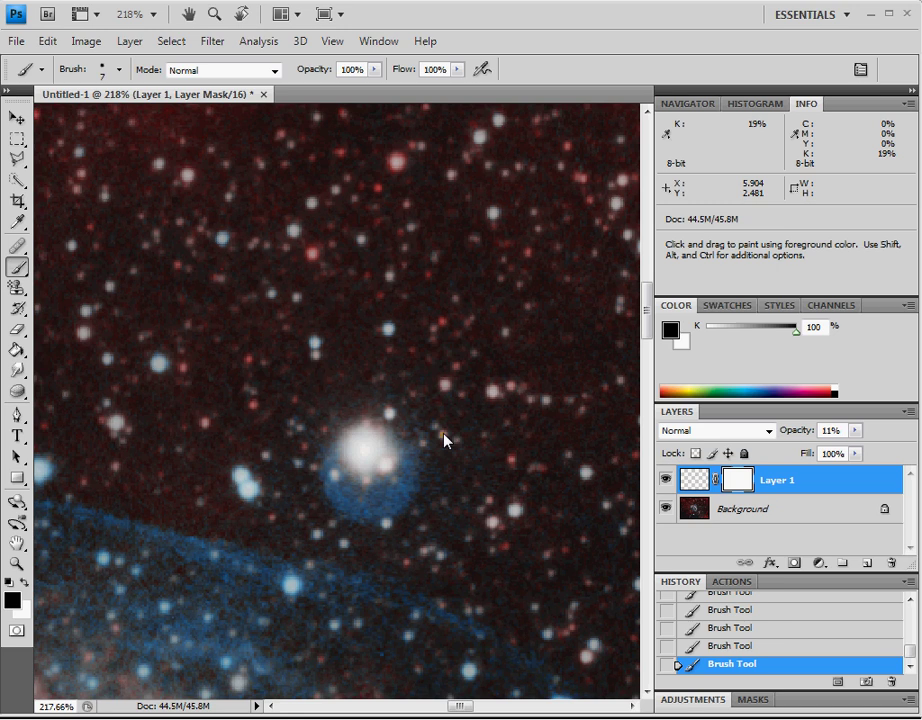
mouse_move(240, 300)
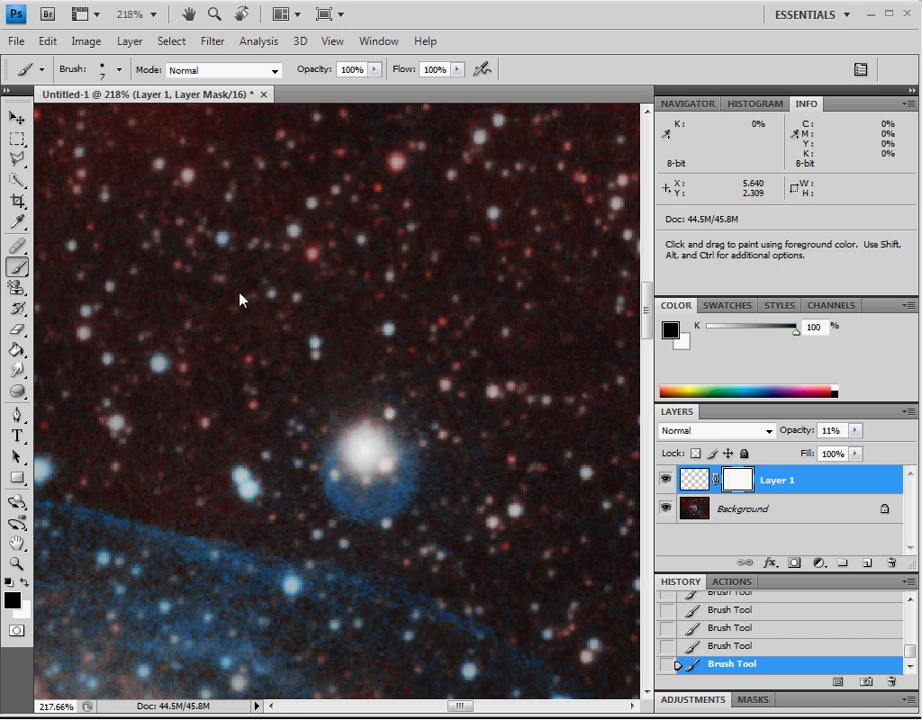
mouse_move(287, 76)
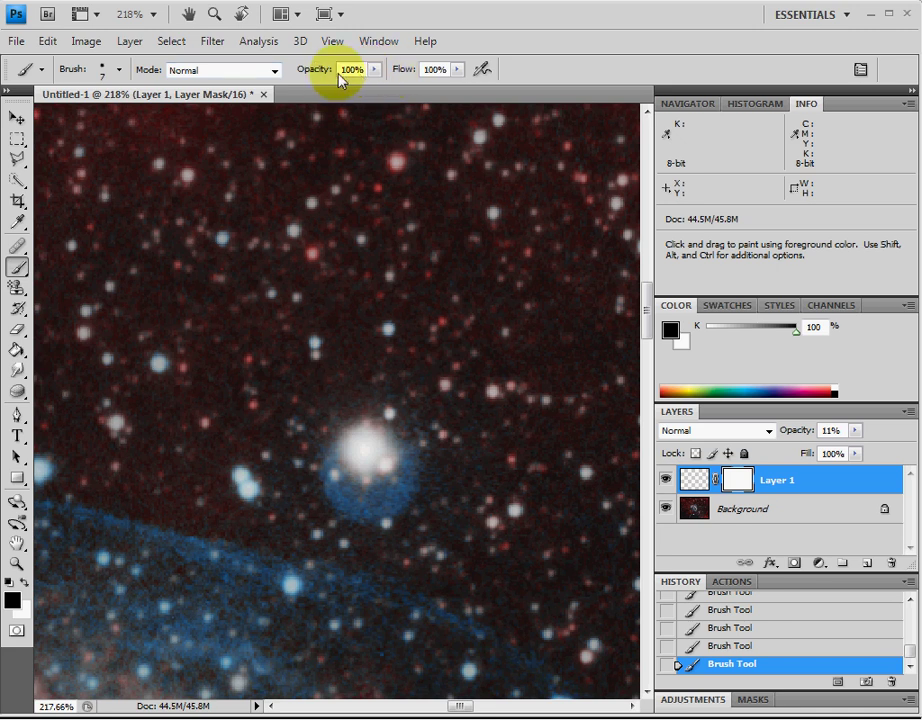
mouse_move(533, 515)
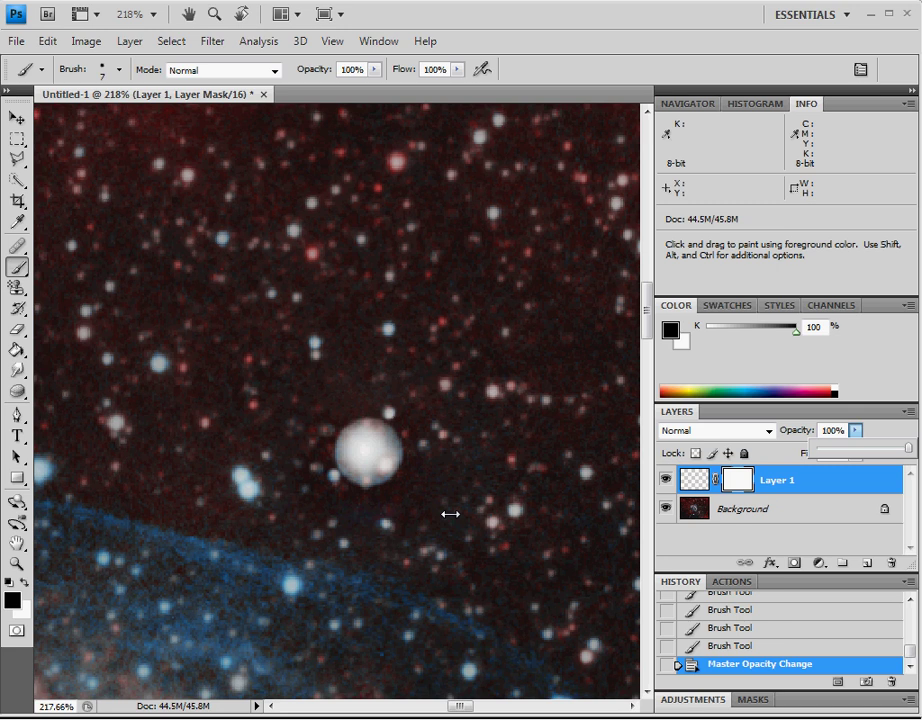
mouse_move(434, 463)
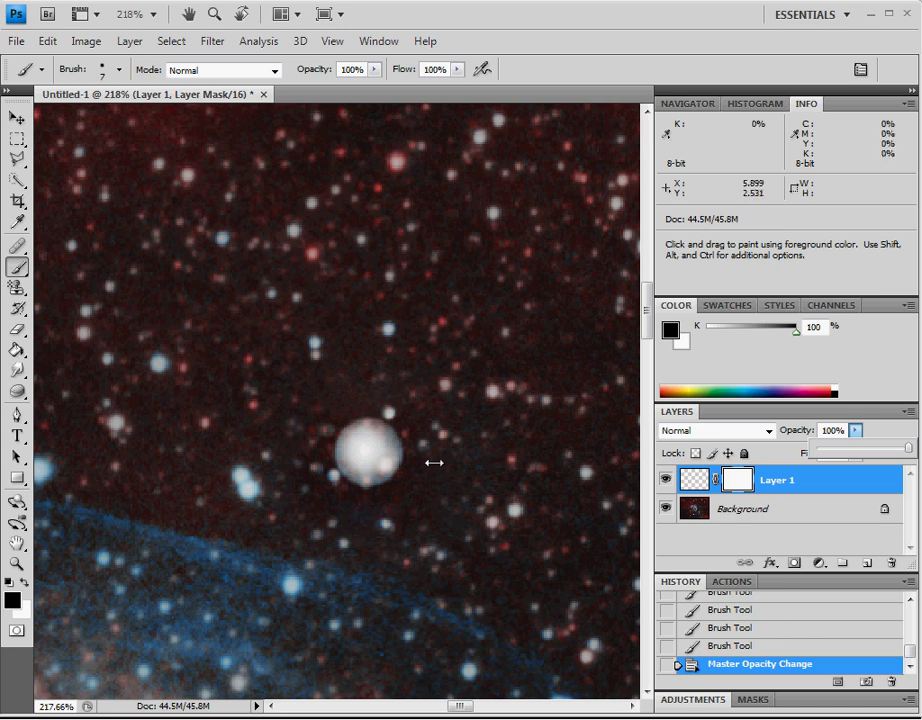
mouse_move(410, 368)
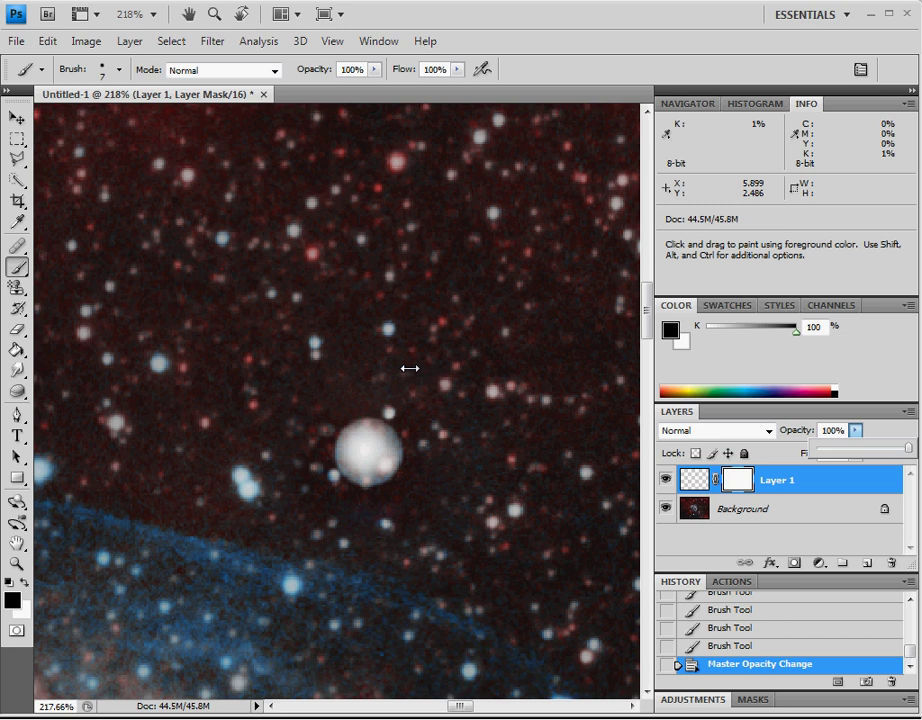
mouse_move(288, 200)
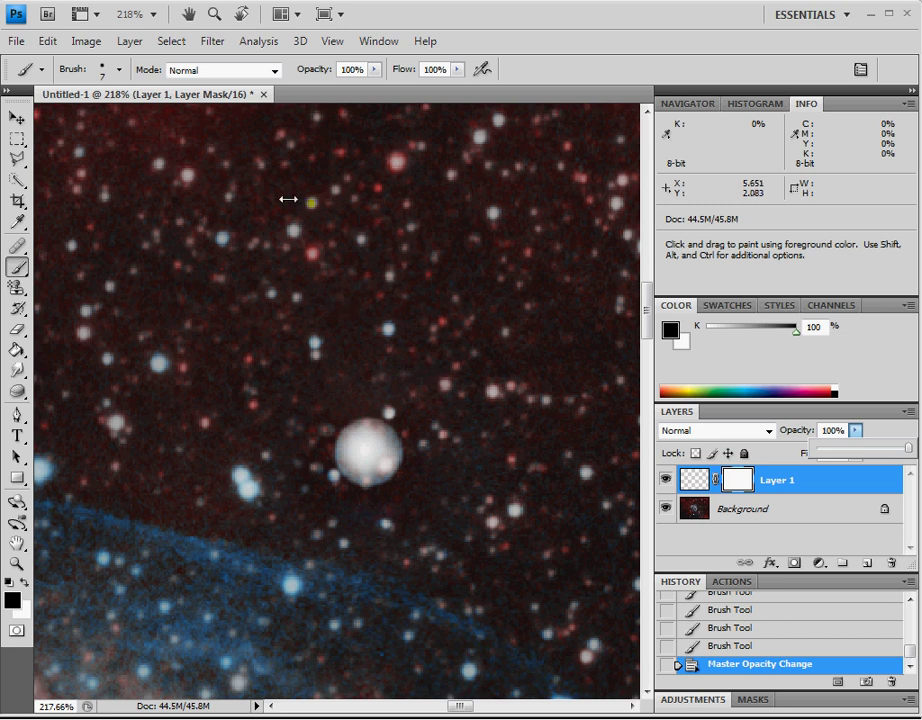
mouse_move(211, 41)
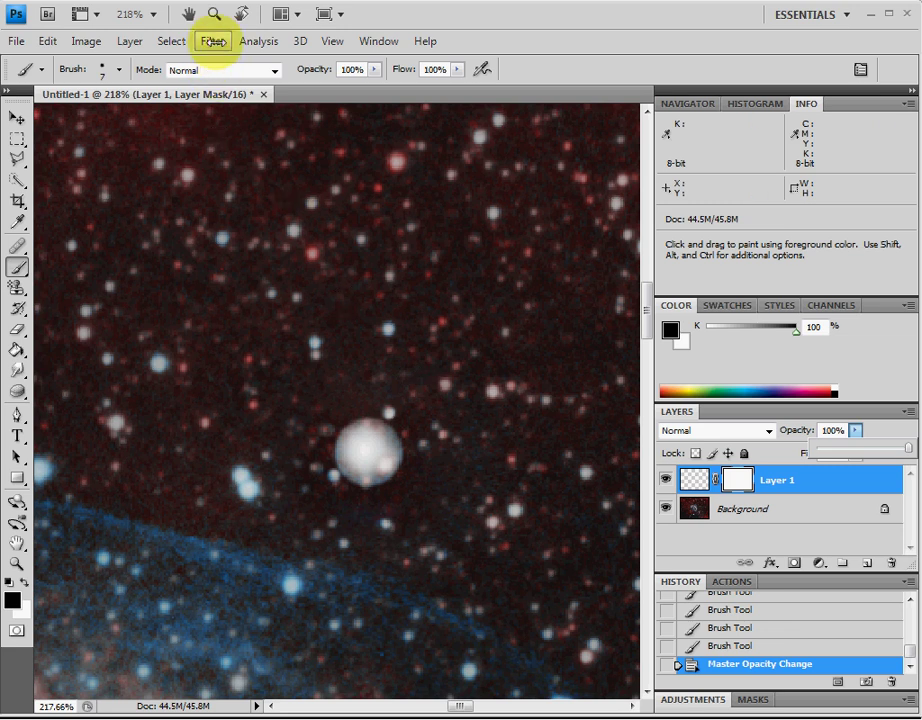
Apply Gaussian Blur with a 3.8-pixel radius to the patch layer.
left_click(212, 41)
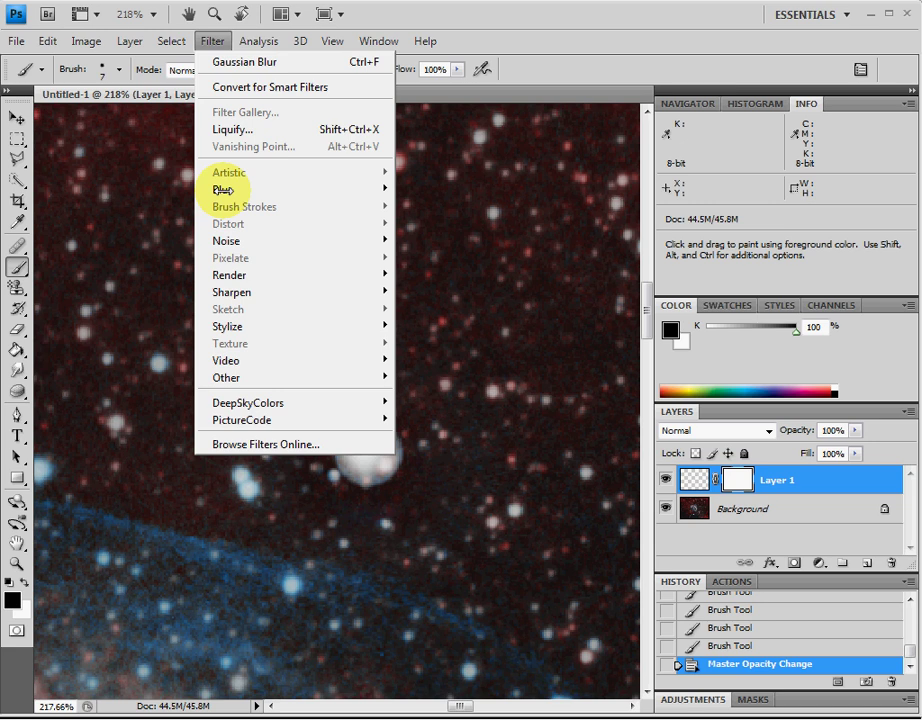
mouse_move(225, 189)
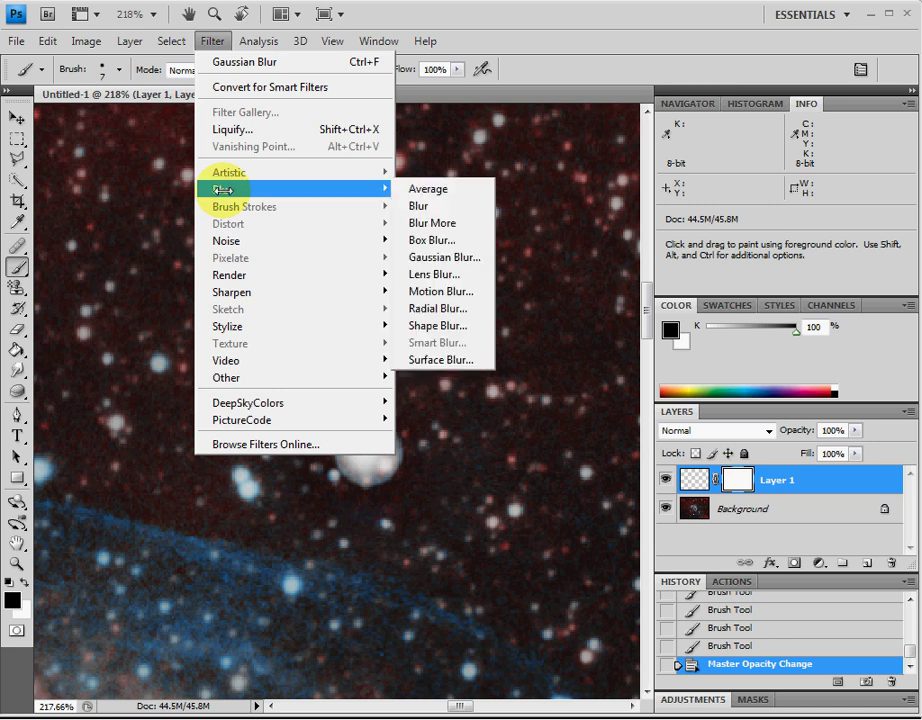
mouse_move(445, 257)
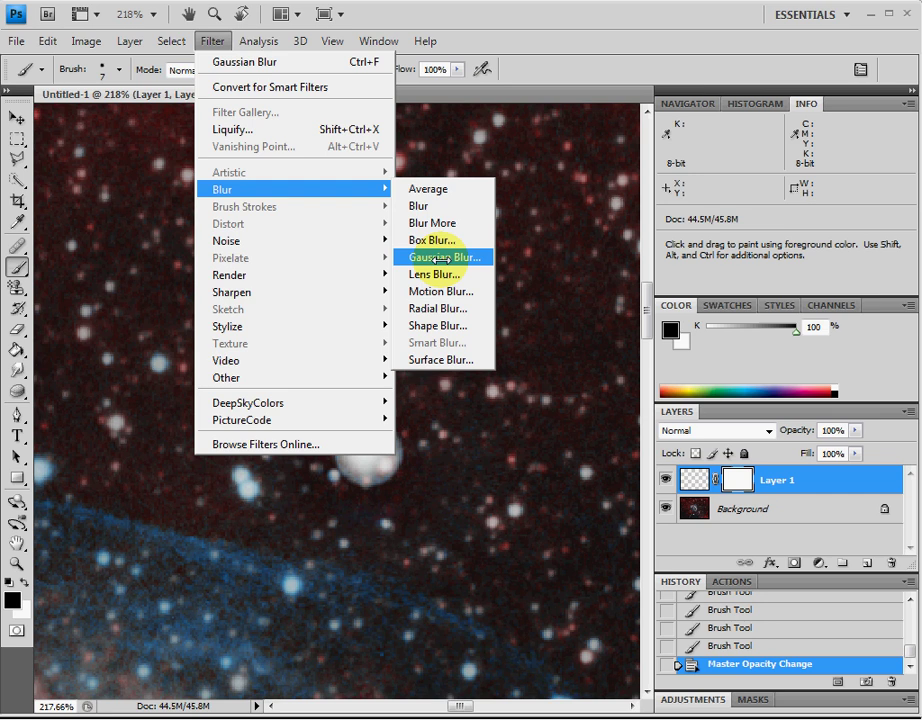
left_click(446, 257)
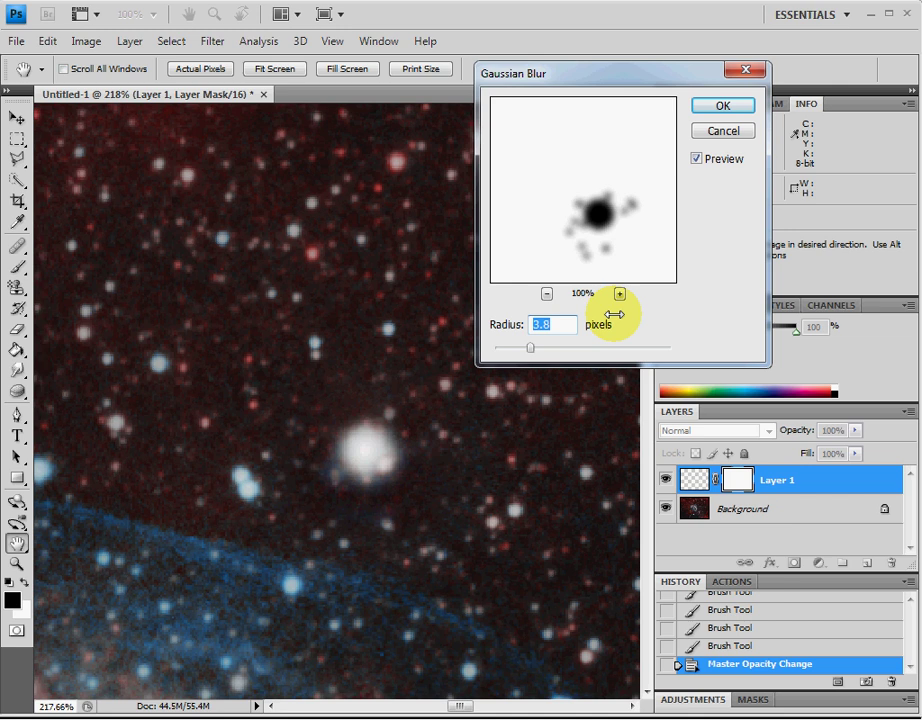
mouse_move(722, 105)
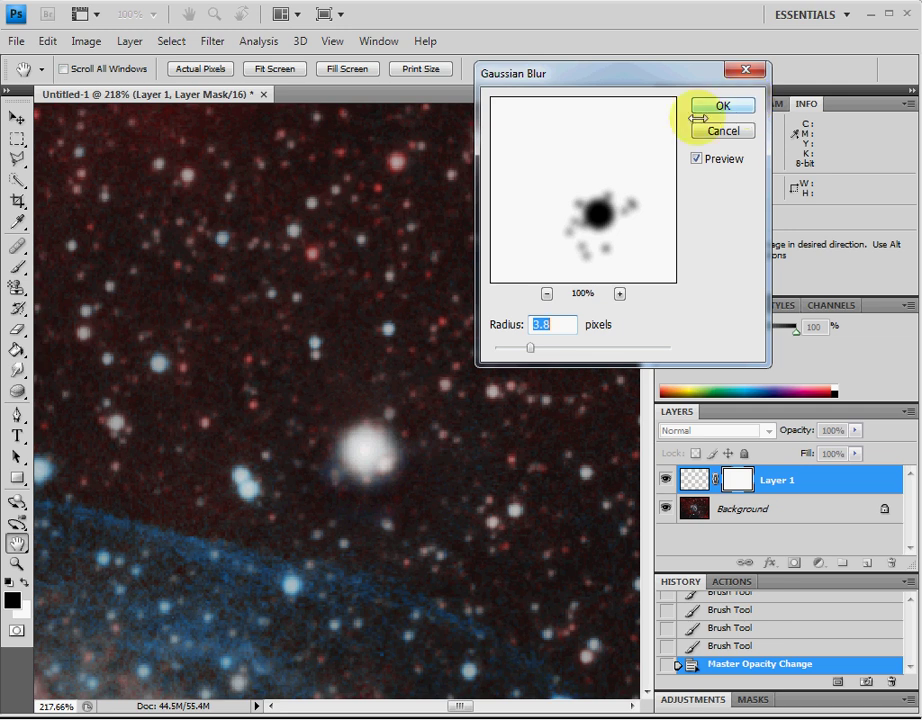
mouse_move(710, 105)
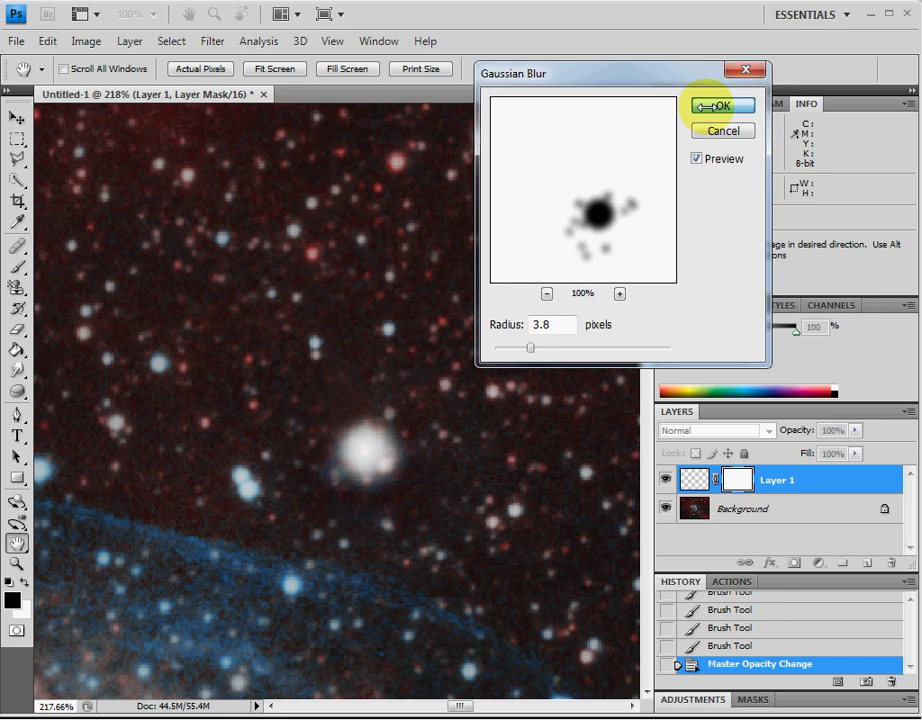
left_click(722, 105)
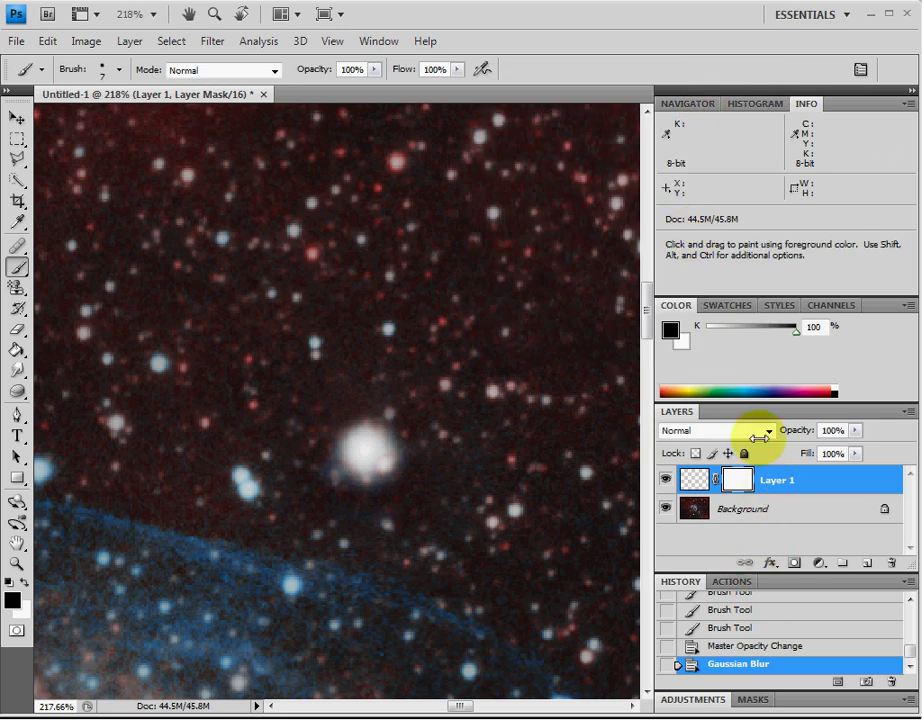
Open the blending mode list for the patch layer in the Layers panel.
left_click(765, 430)
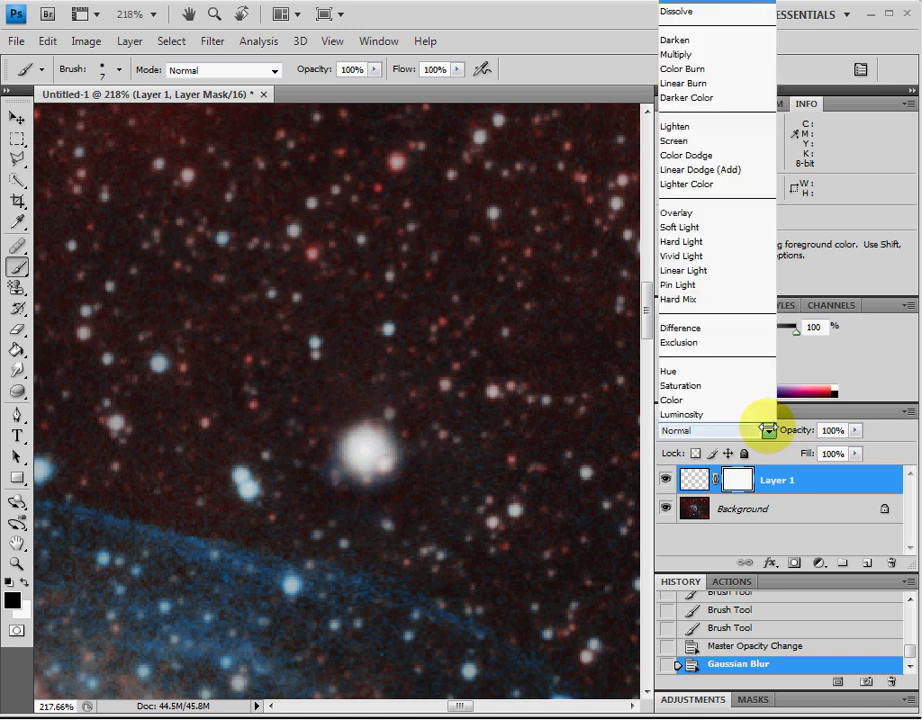
mouse_move(672, 399)
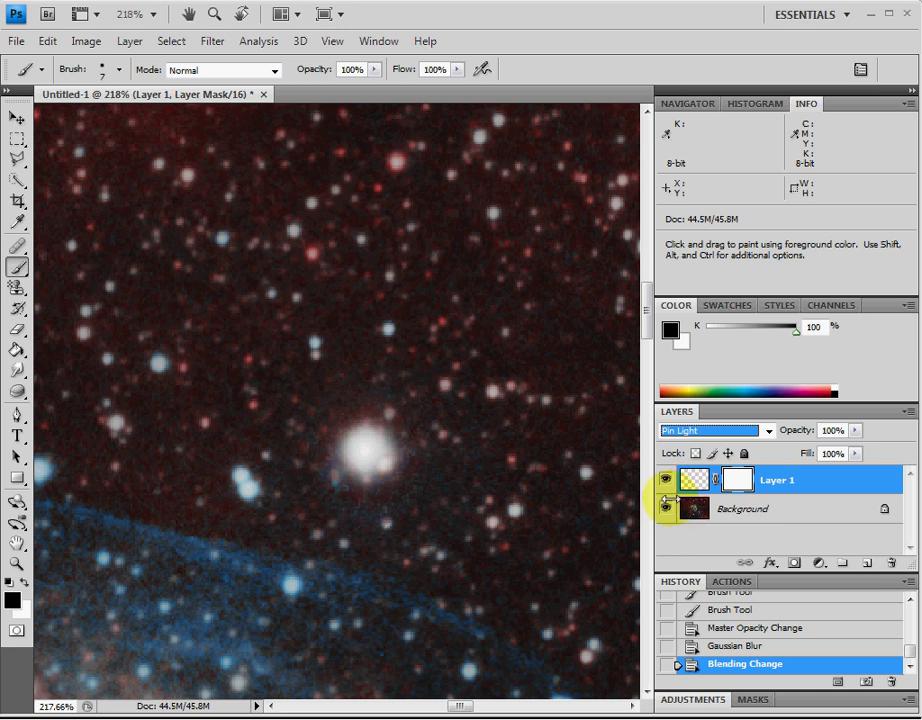
mouse_move(625, 471)
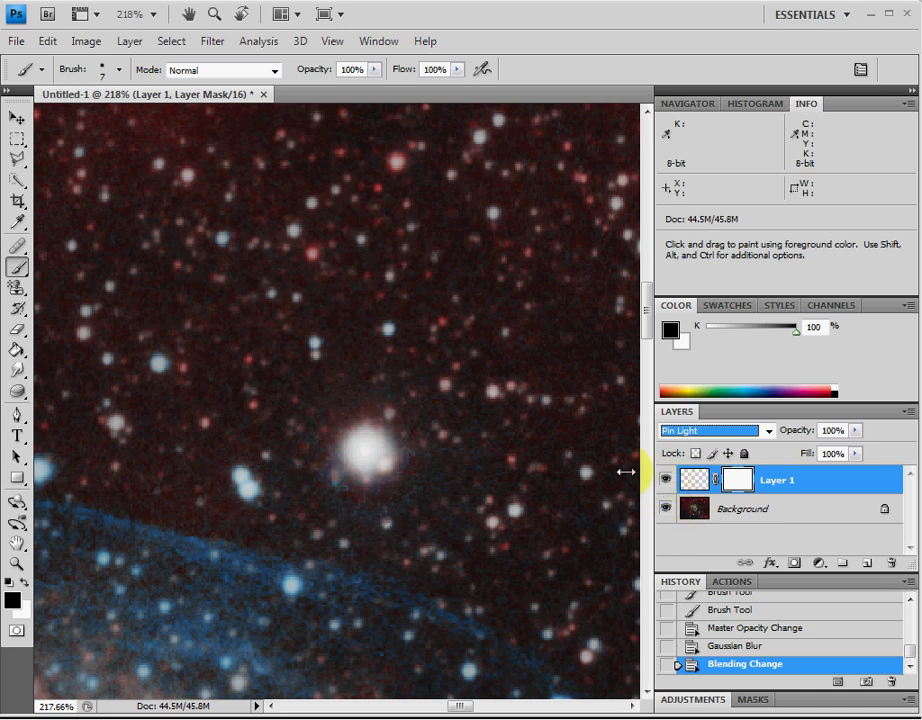
mouse_move(640, 465)
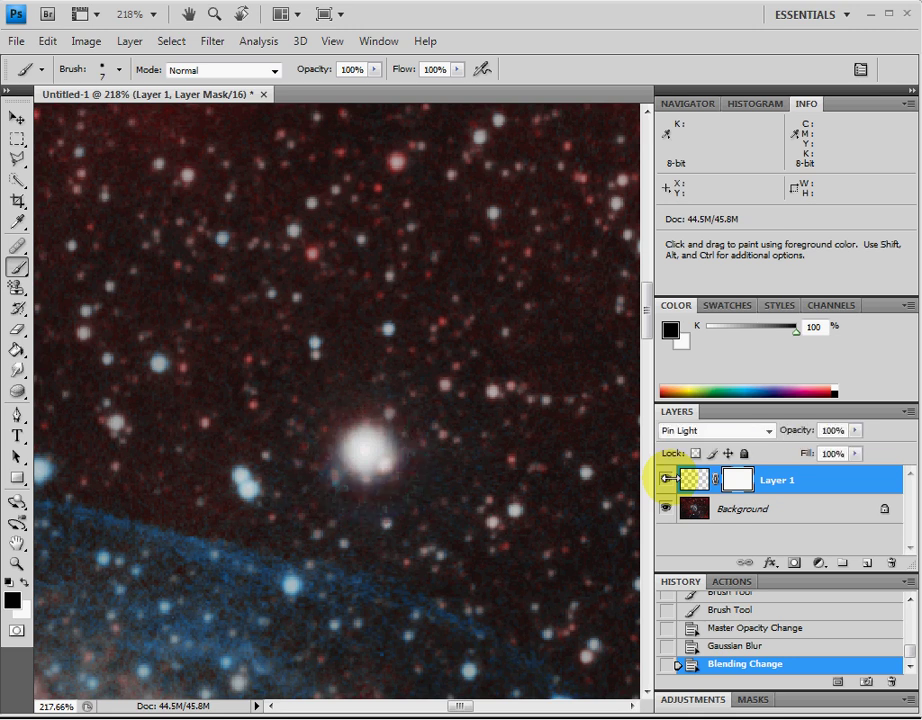
left_click(712, 430)
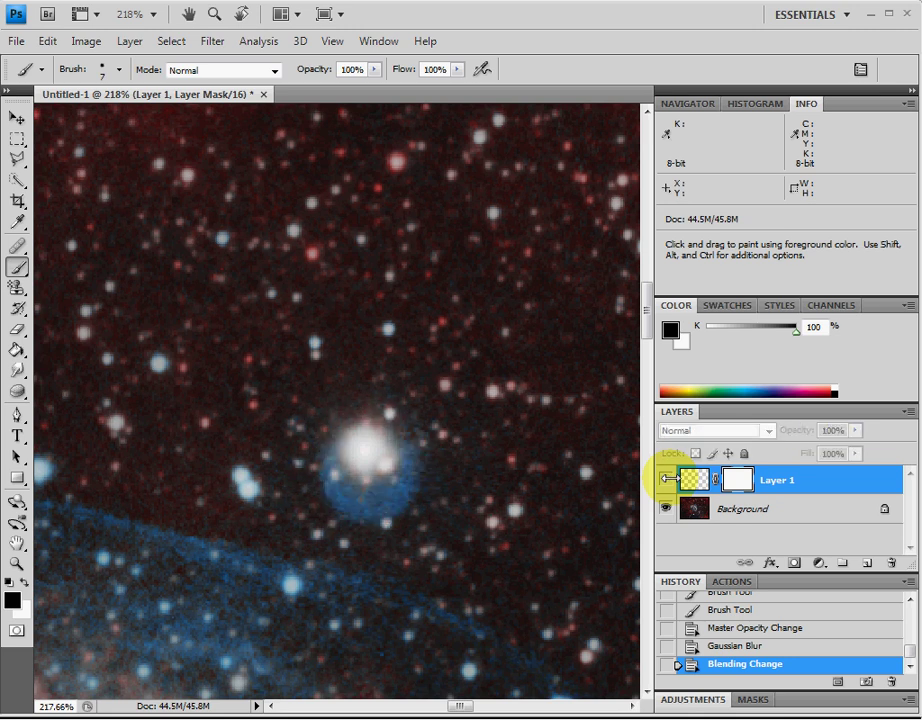
left_click(715, 430)
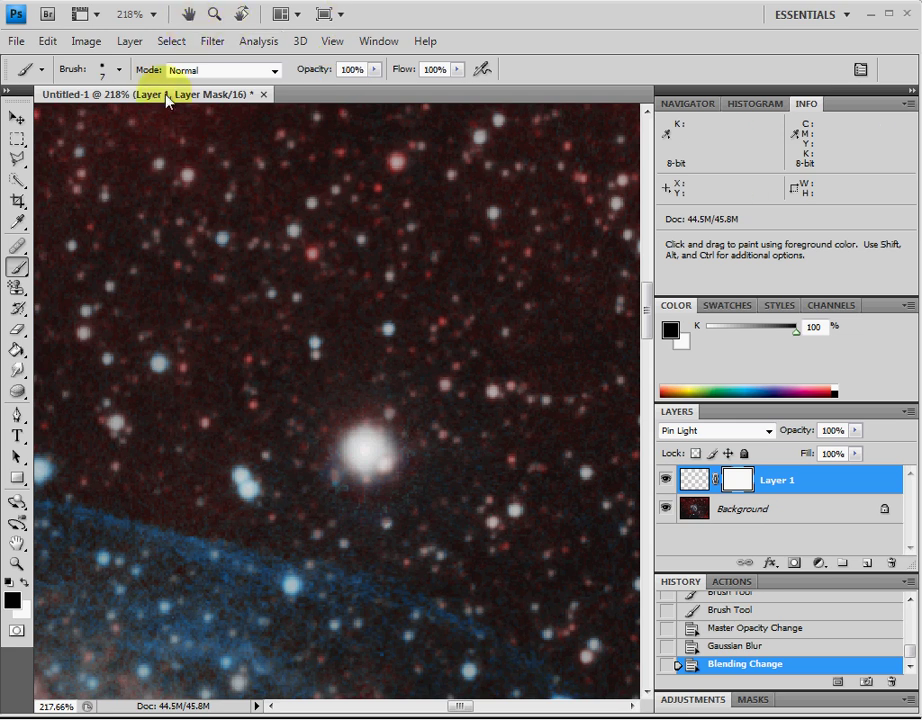
mouse_move(112, 190)
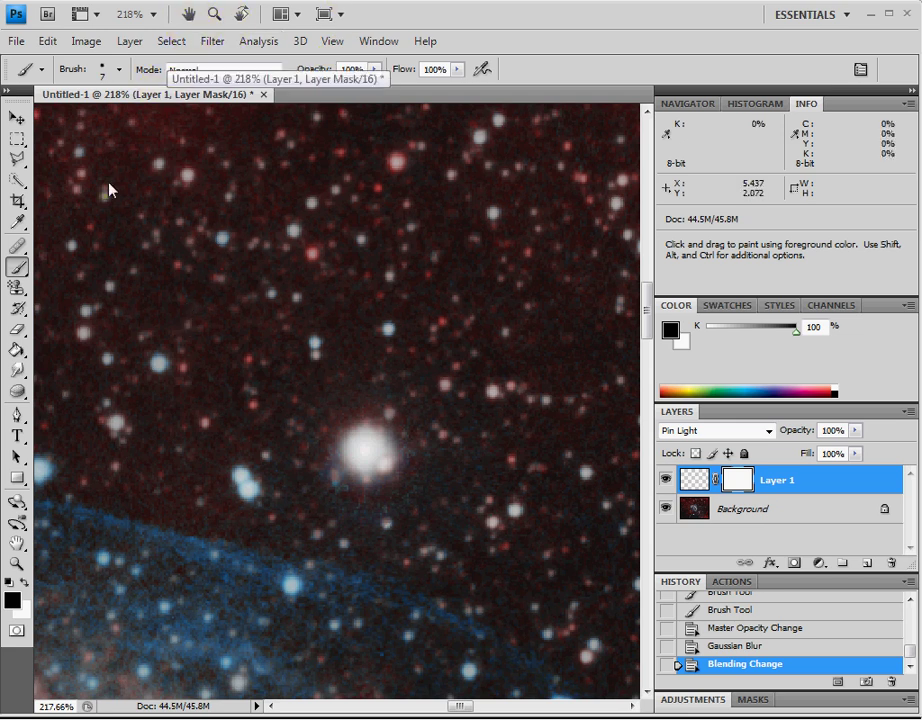